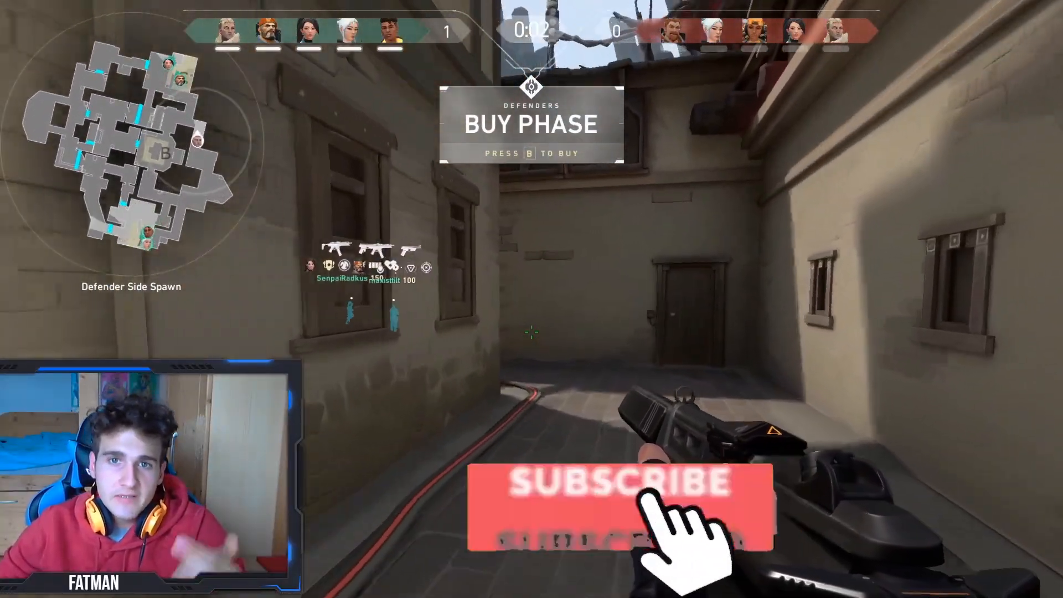
# - Handwrite 'Valorant console' in black across the top and draw a short dash beneath it
pyautogui.click(610, 481)
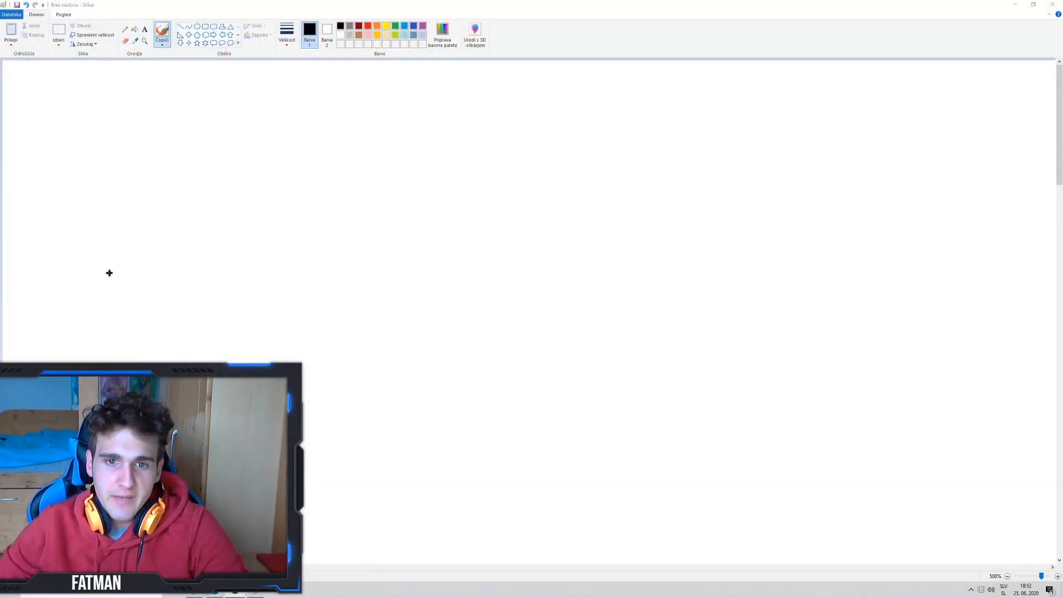
pyautogui.moveTo(46, 127)
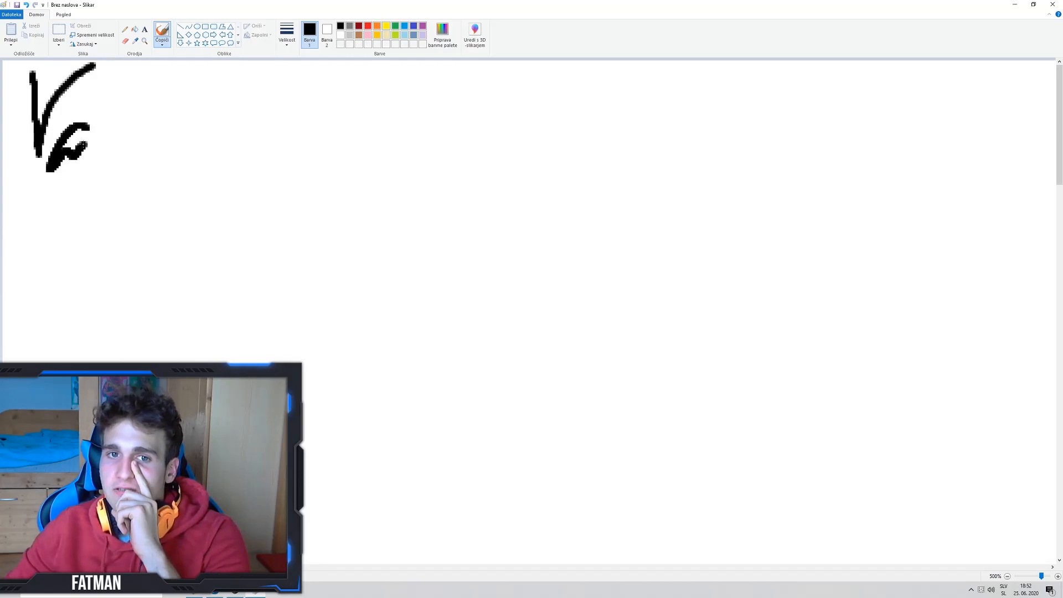
pyautogui.moveTo(61, 142); pyautogui.dragTo(170, 146)
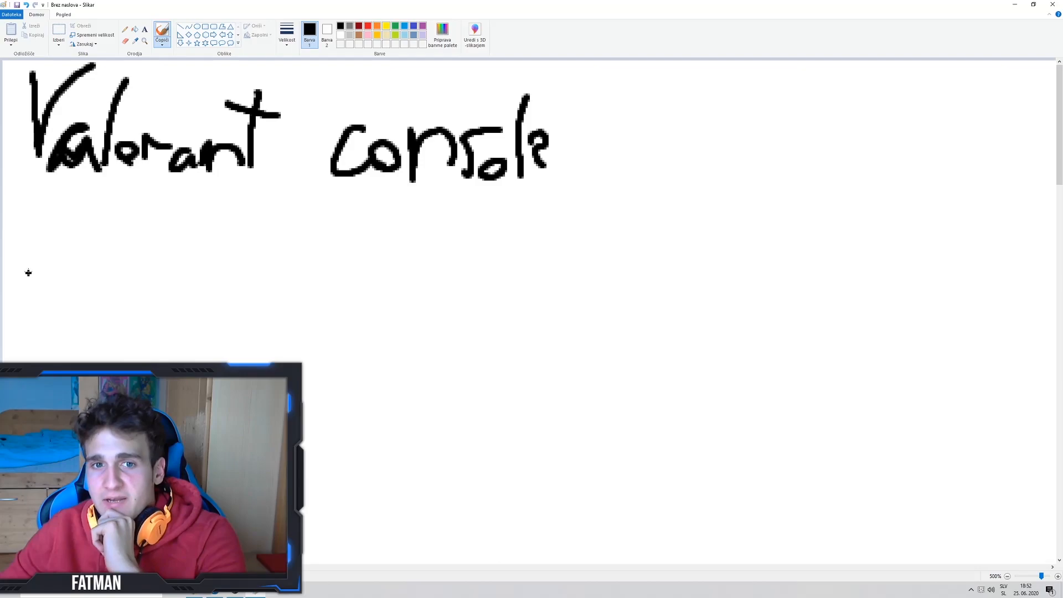
pyautogui.moveTo(27, 274); pyautogui.dragTo(73, 274)
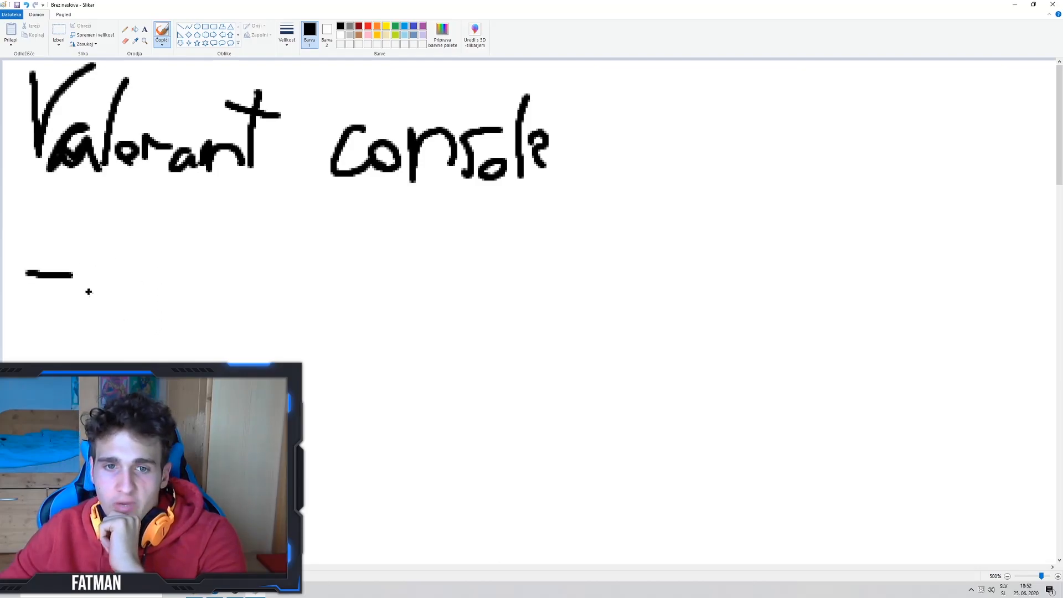
pyautogui.moveTo(123, 293)
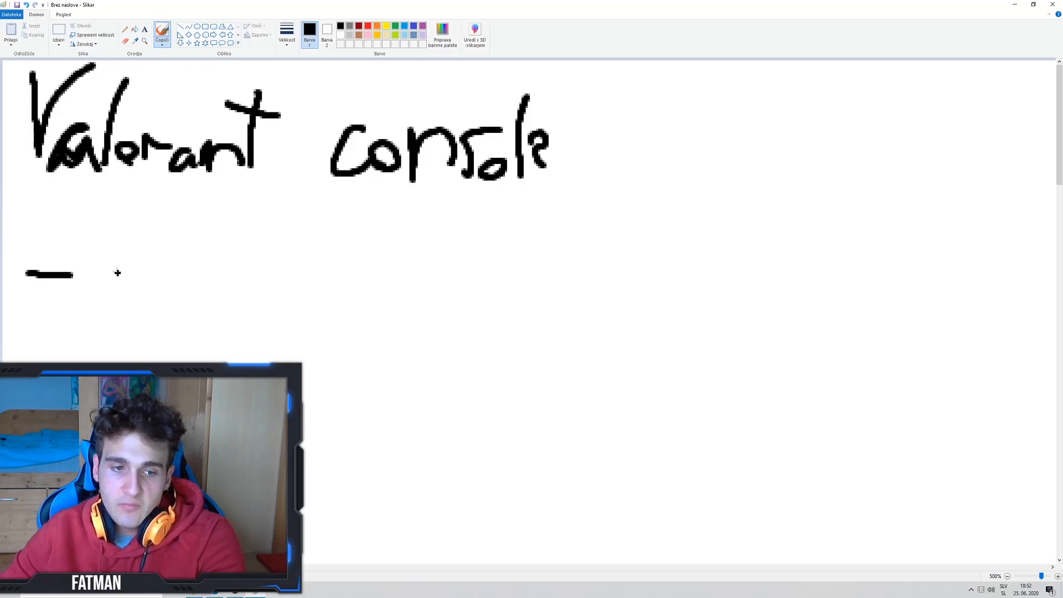
pyautogui.moveTo(105, 263)
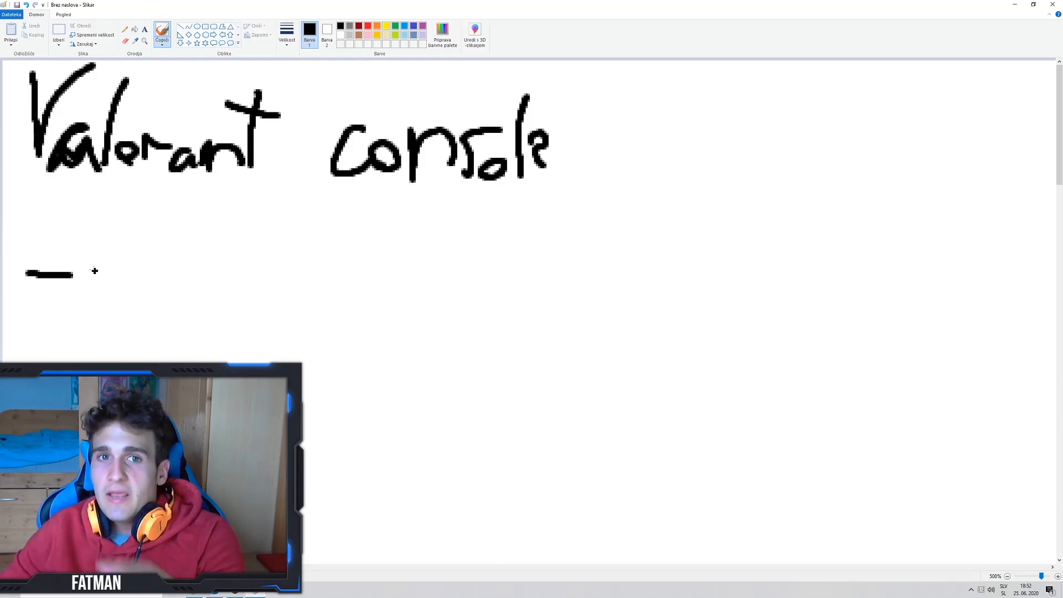
pyautogui.moveTo(106, 245)
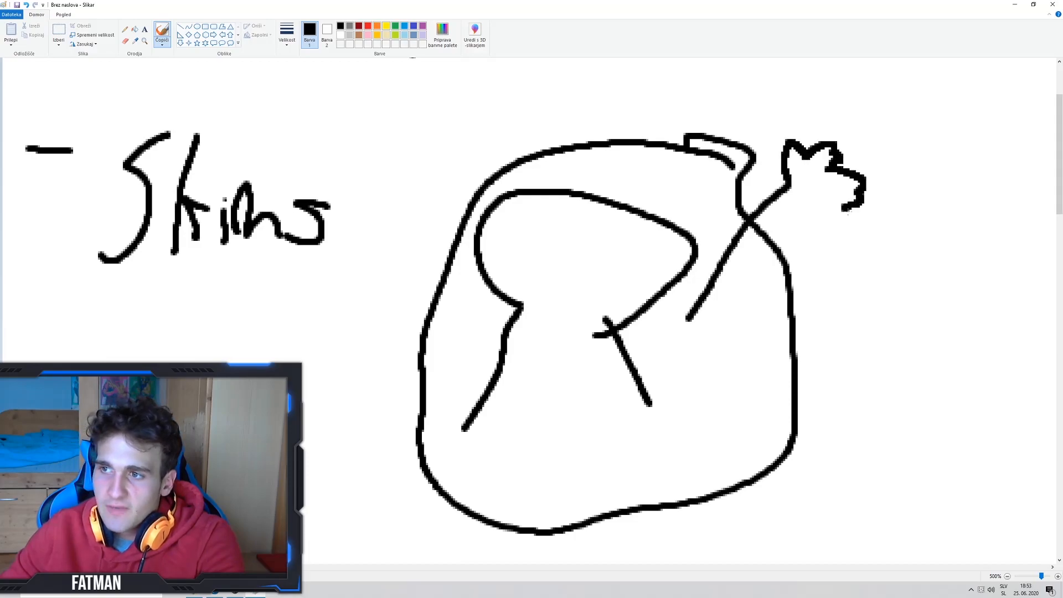
# - Sketch extra shapes around the character doodle, then scroll down to fresh canvas
pyautogui.moveTo(739, 319); pyautogui.dragTo(824, 82)
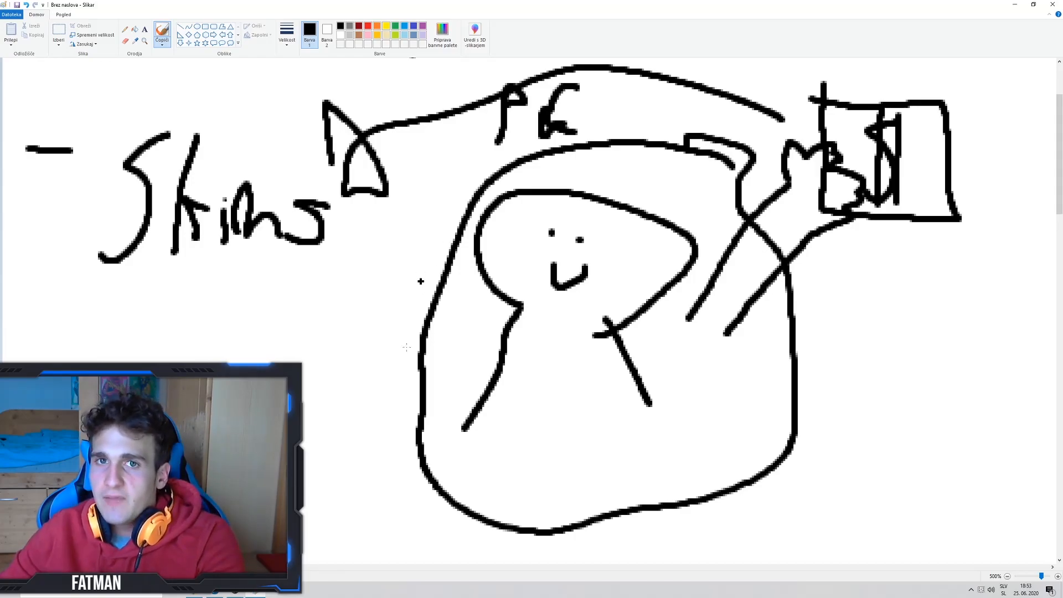
pyautogui.scroll(-3)
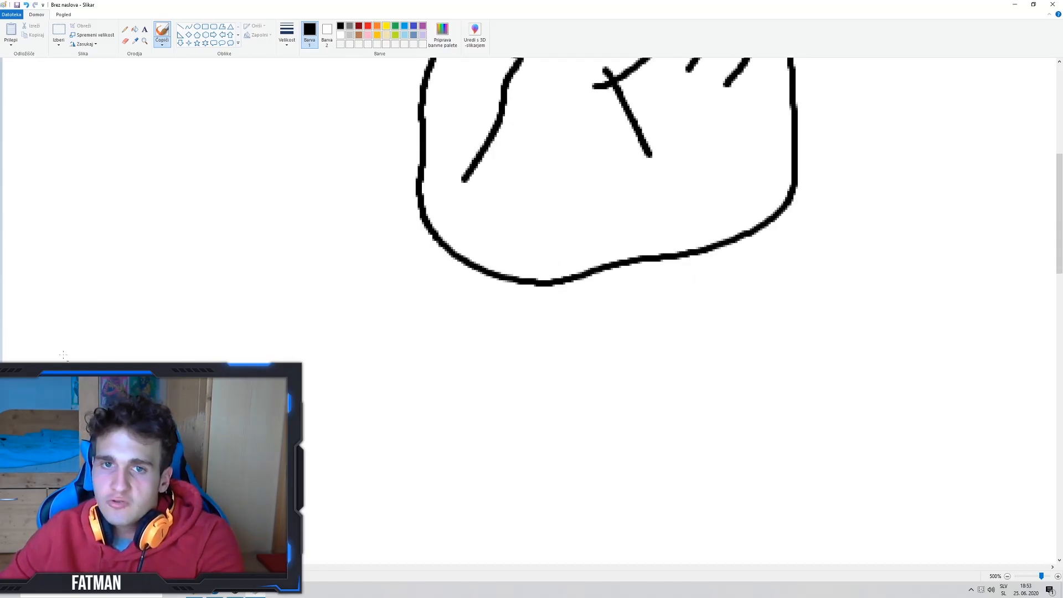
pyautogui.scroll(-3)
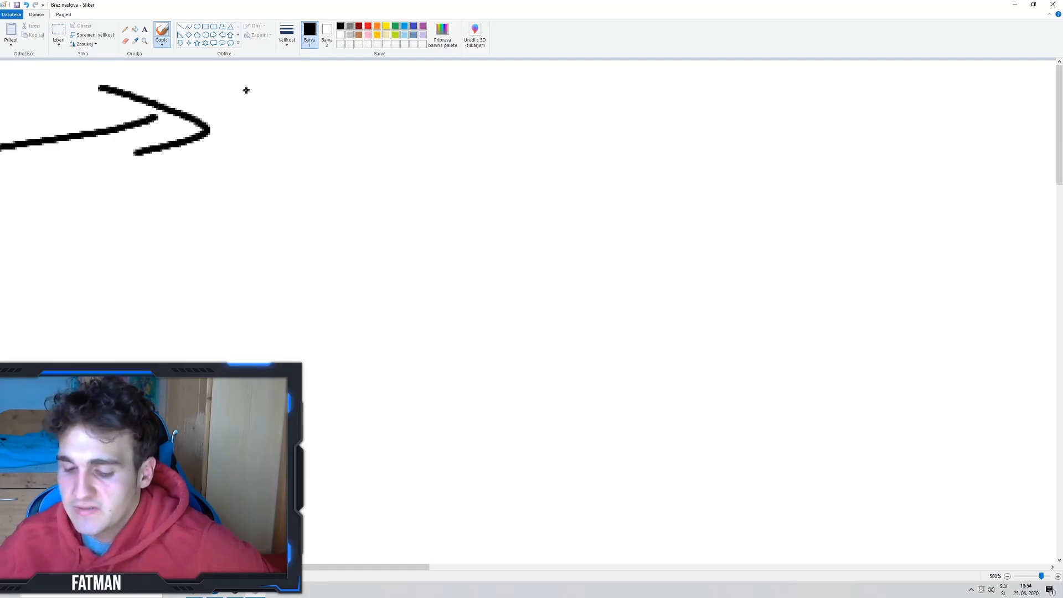
pyautogui.moveTo(254, 106)
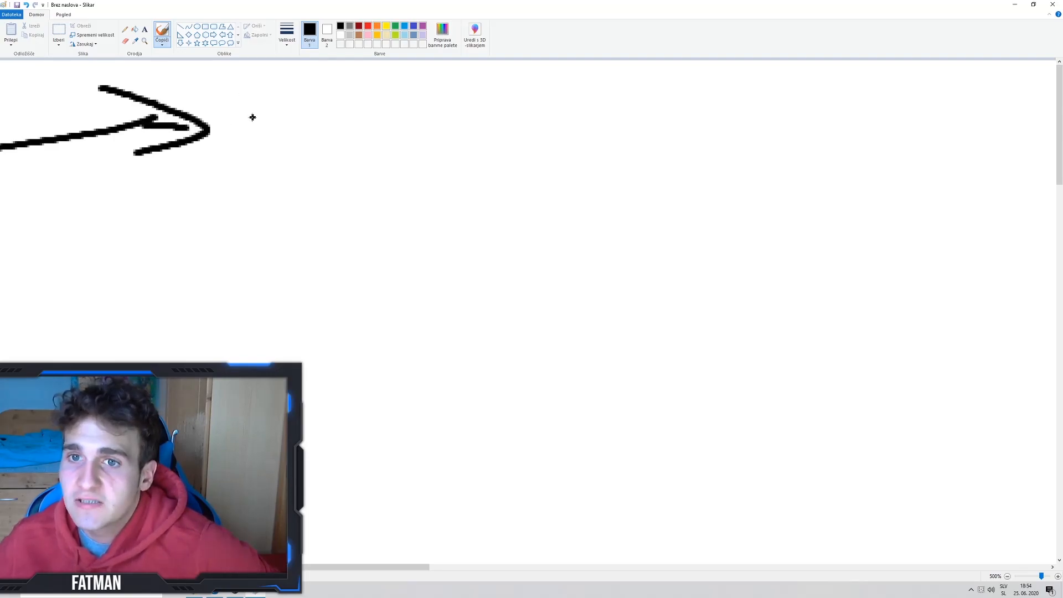
# - Write '2020' with a curved arrow leading to 'PC' and an arrow toward 'Console'
pyautogui.moveTo(255, 102); pyautogui.dragTo(234, 186)
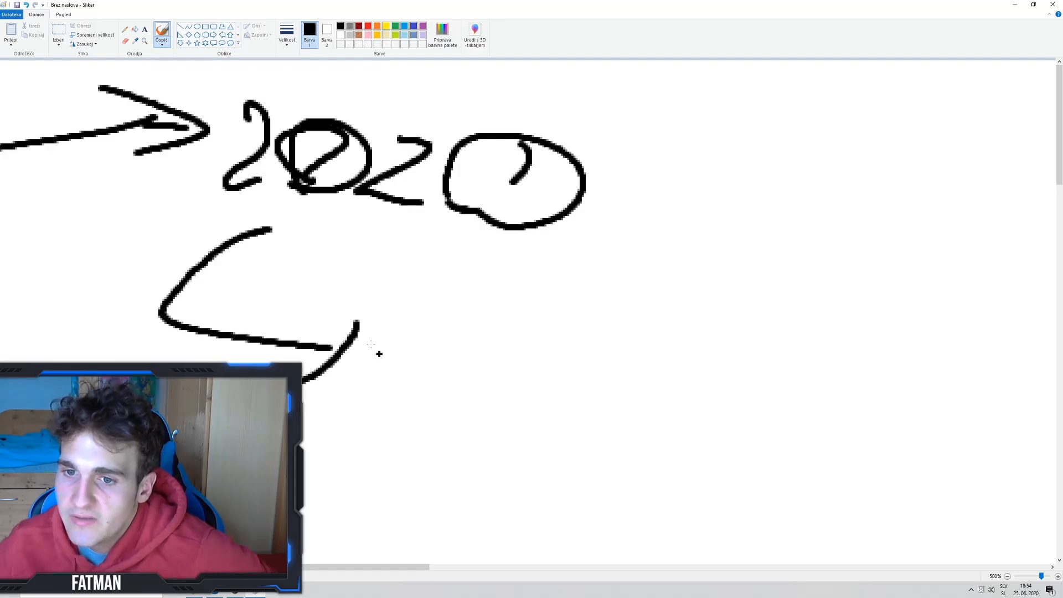
pyautogui.moveTo(298, 332); pyautogui.dragTo(488, 400)
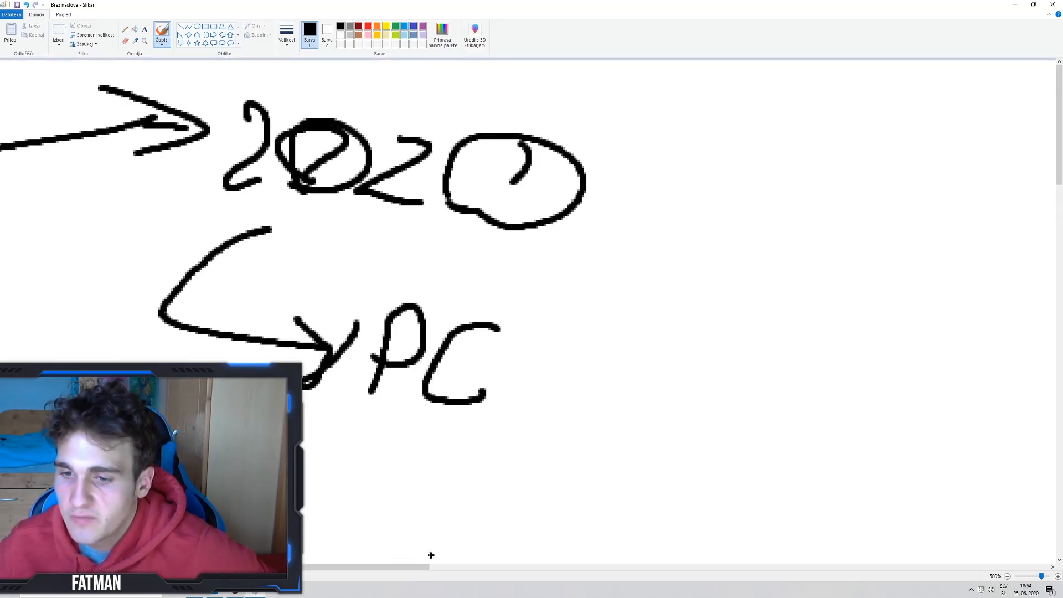
pyautogui.scroll(-3)
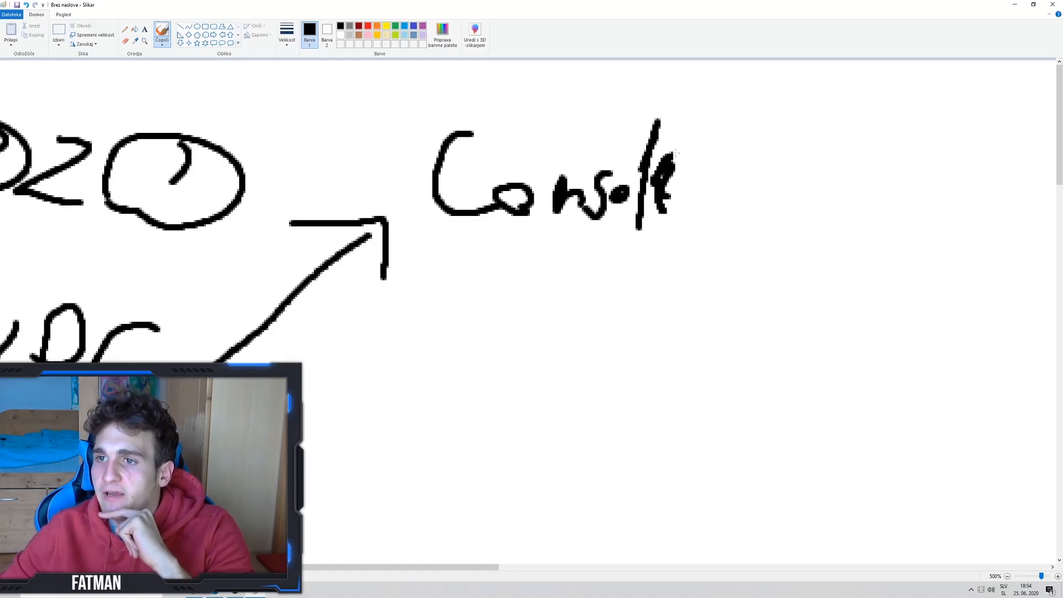
# - Write '2021' below 'Console' and sketch a framed screen containing a gun shape
pyautogui.moveTo(519, 261); pyautogui.dragTo(532, 380)
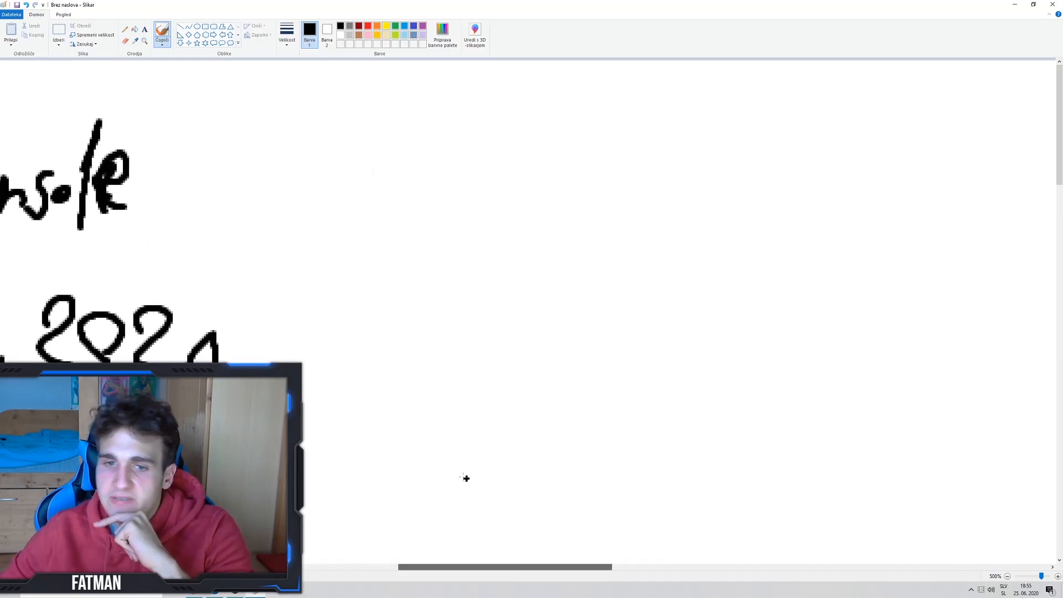
pyautogui.scroll(-3)
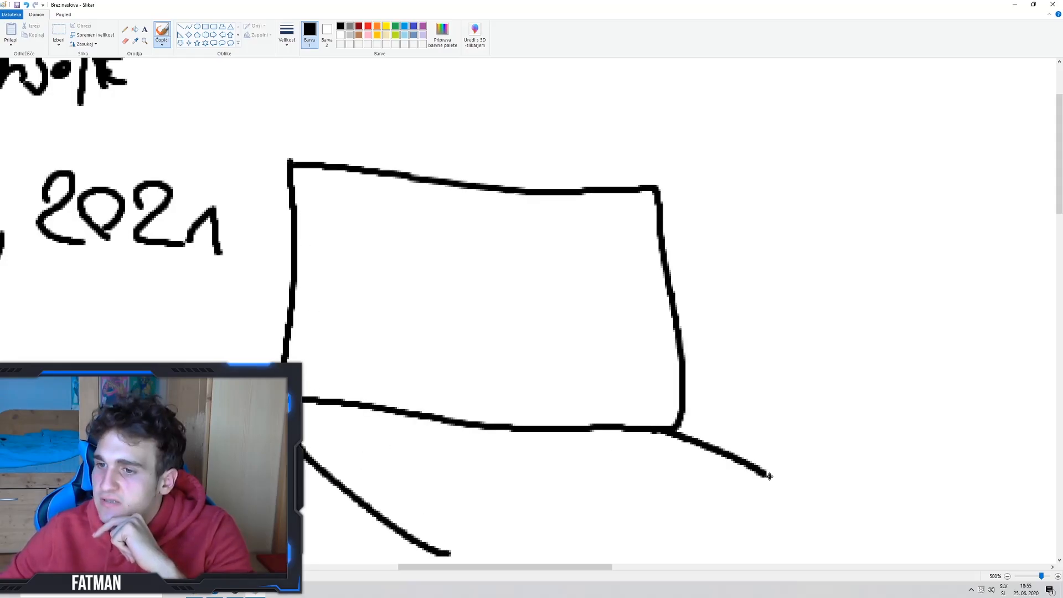
pyautogui.moveTo(475, 525)
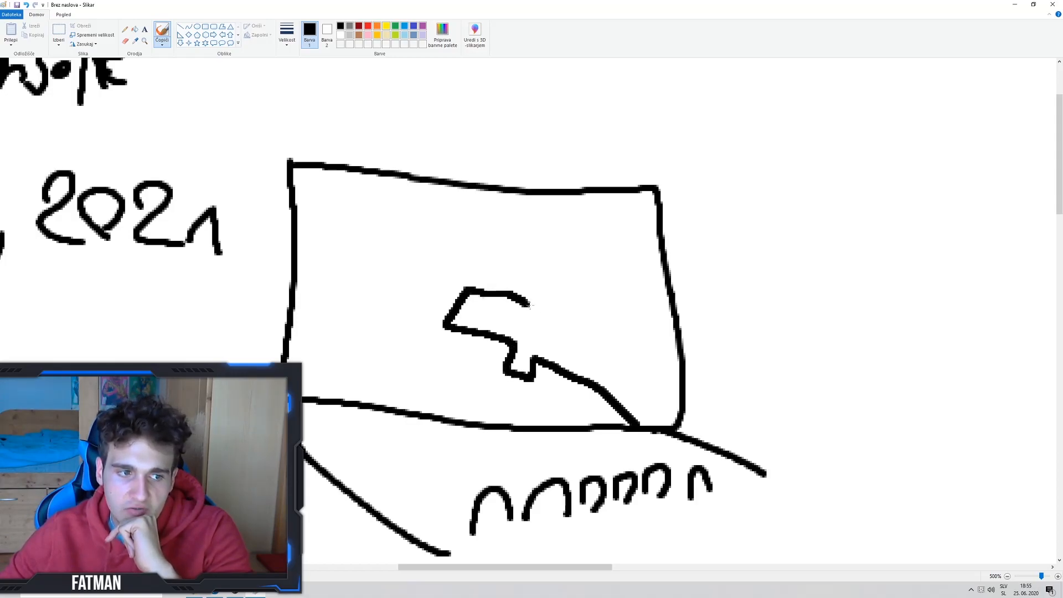
pyautogui.moveTo(522, 301); pyautogui.dragTo(665, 366)
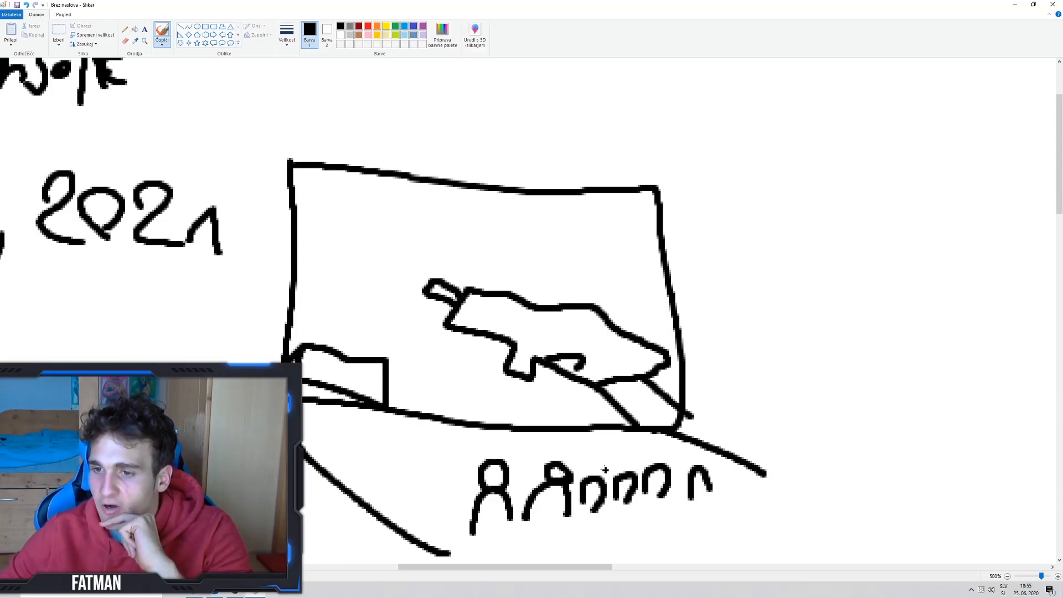
pyautogui.moveTo(589, 475); pyautogui.dragTo(712, 474)
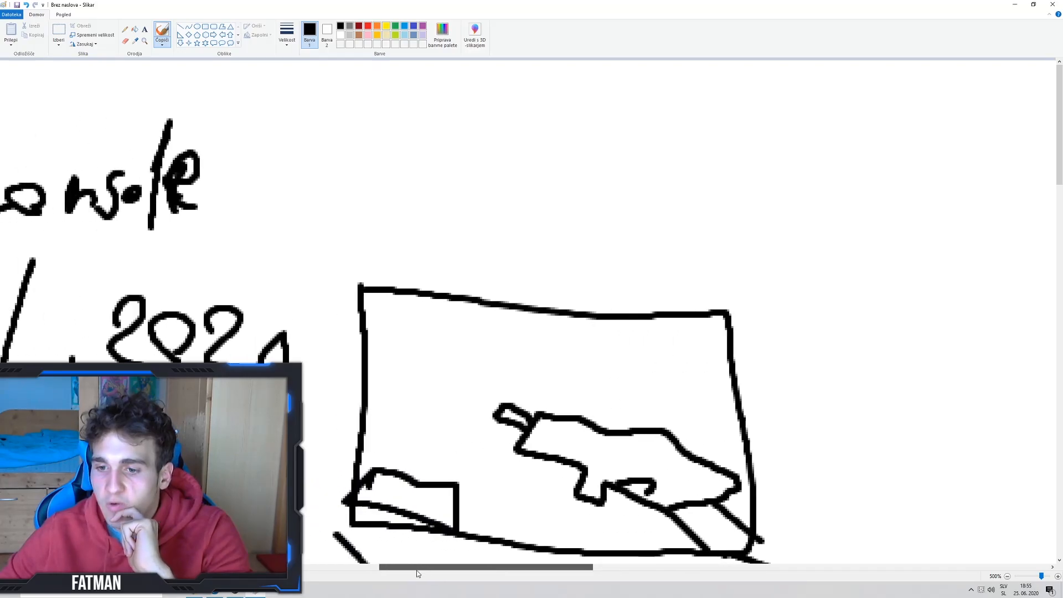
# - Handwrite 'Mobile' beside the gun sketch with a year beneath it, then scroll back
pyautogui.hscroll(-3)
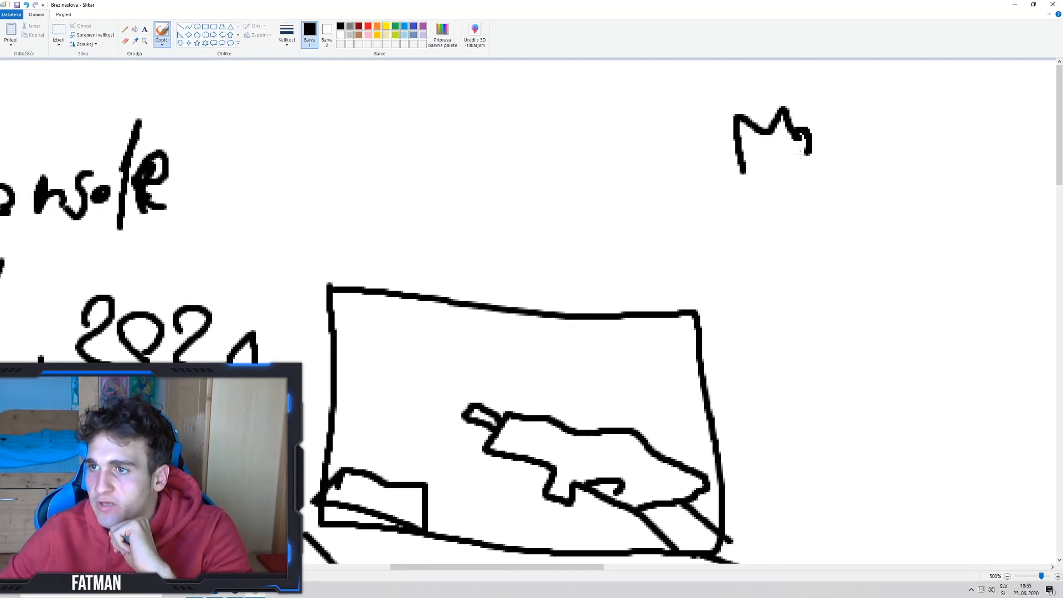
pyautogui.moveTo(800, 156); pyautogui.dragTo(855, 156)
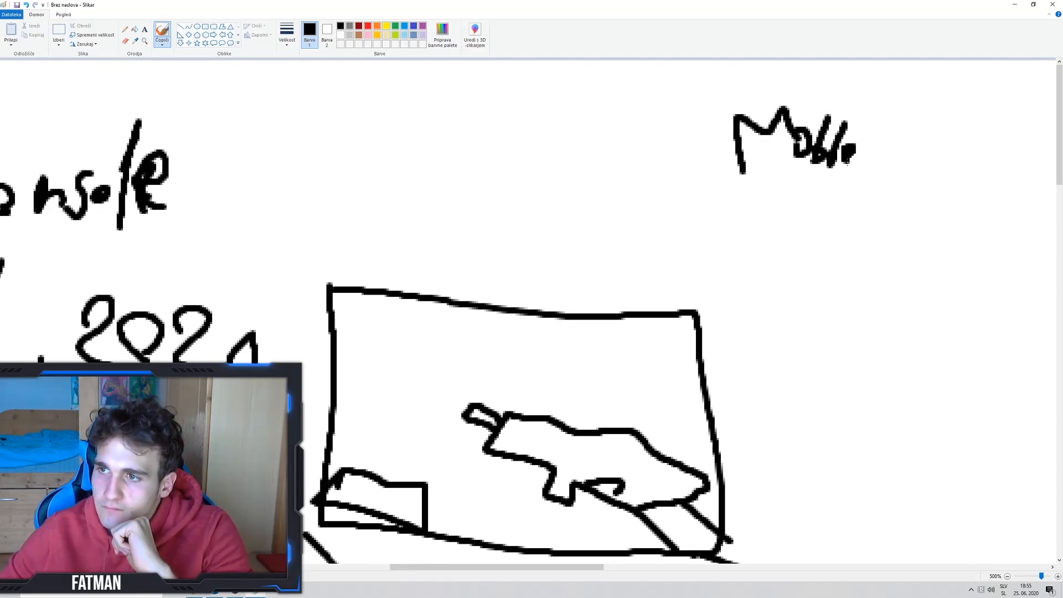
pyautogui.moveTo(779, 203); pyautogui.dragTo(868, 233)
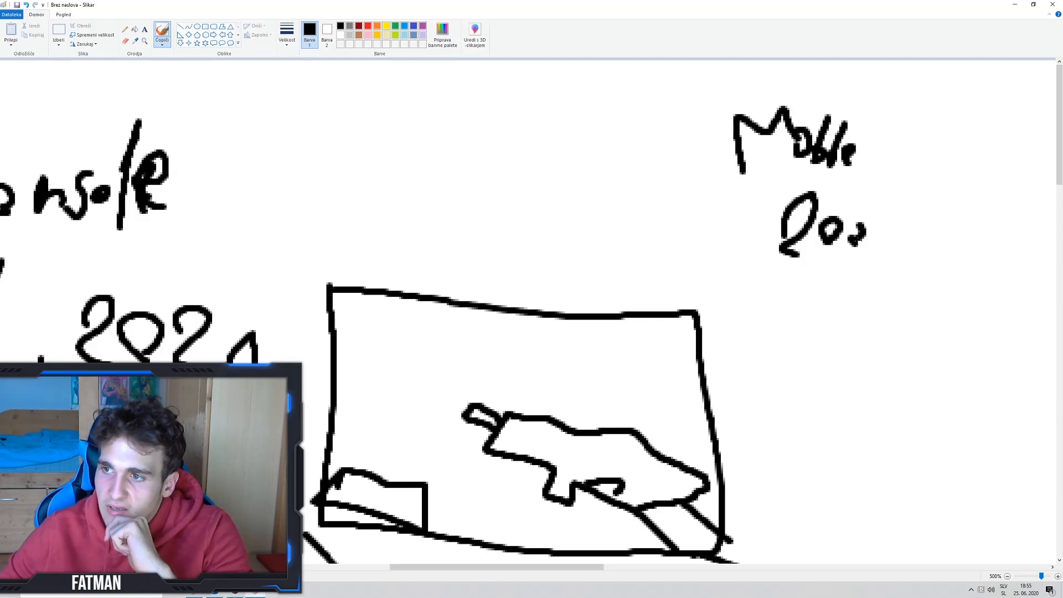
pyautogui.moveTo(879, 241); pyautogui.dragTo(912, 254)
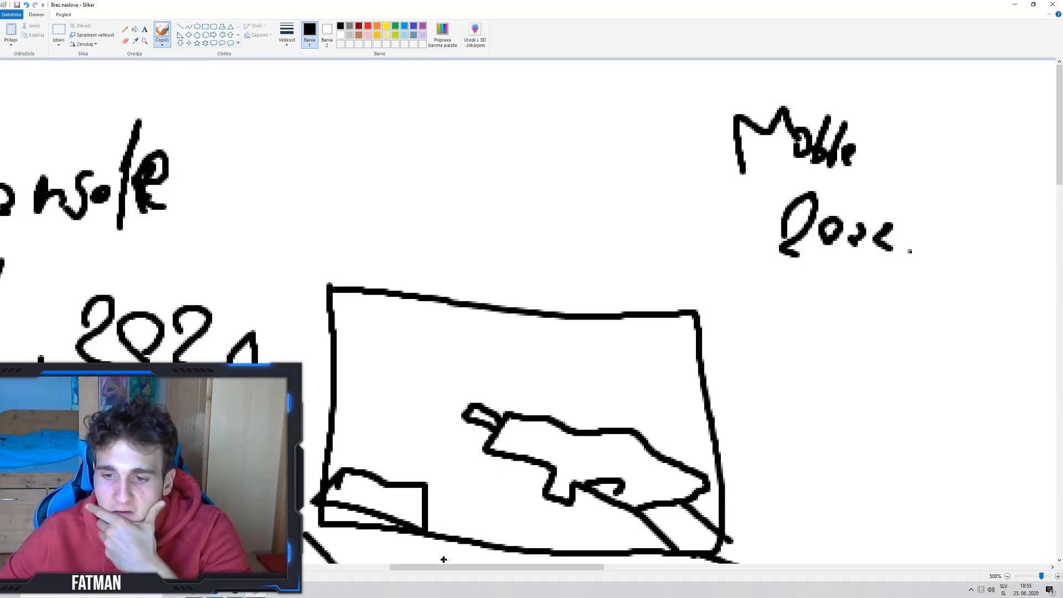
pyautogui.scroll(-3)
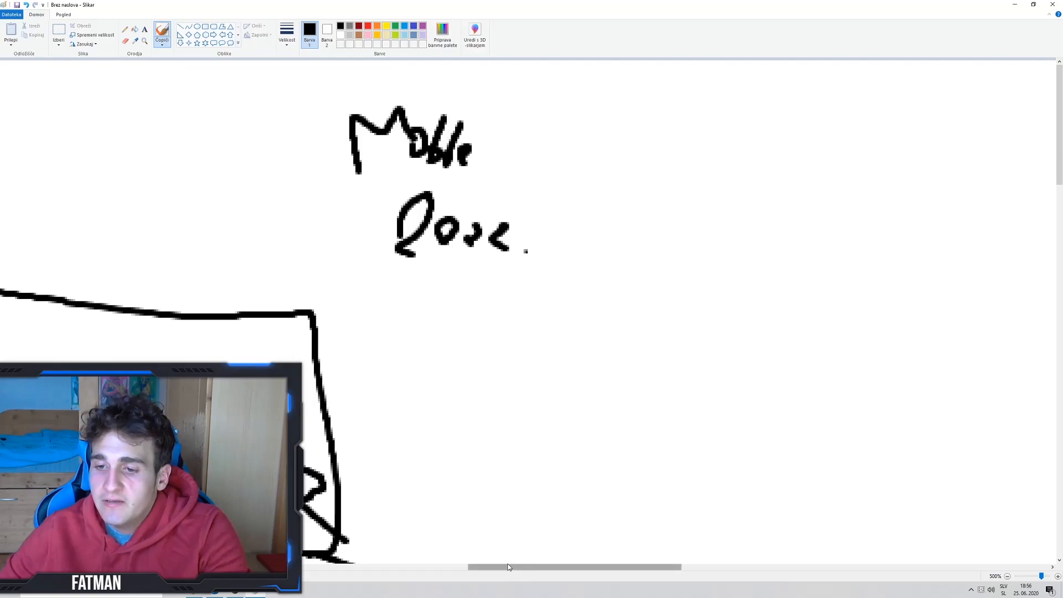
pyautogui.moveTo(509, 567); pyautogui.dragTo(498, 561)
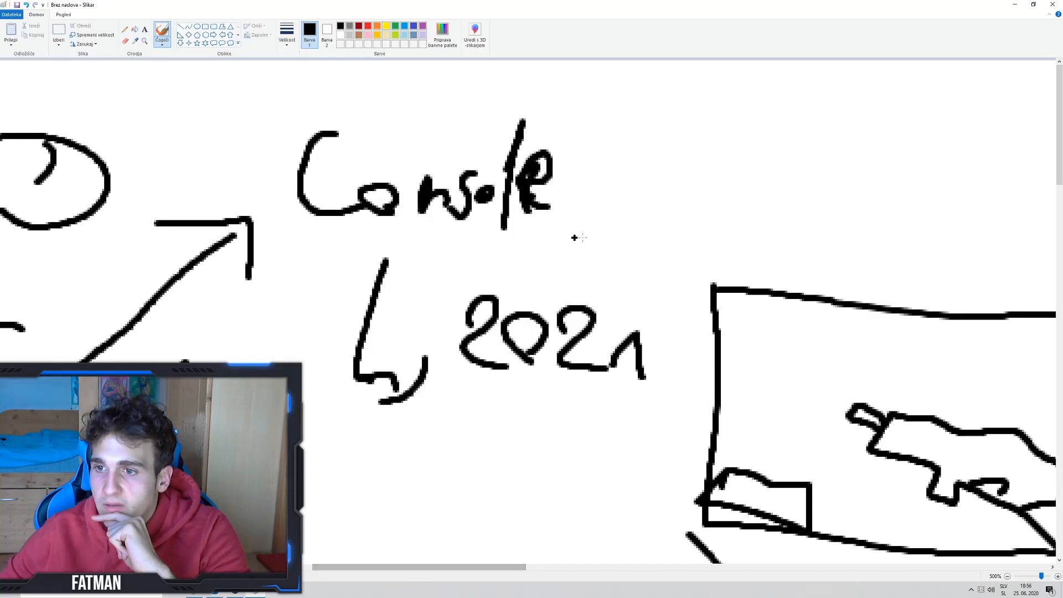
# - Write 'Early' with a star beside 'Console 2021' and draw stick figures below the screen
pyautogui.moveTo(597, 224); pyautogui.dragTo(668, 244)
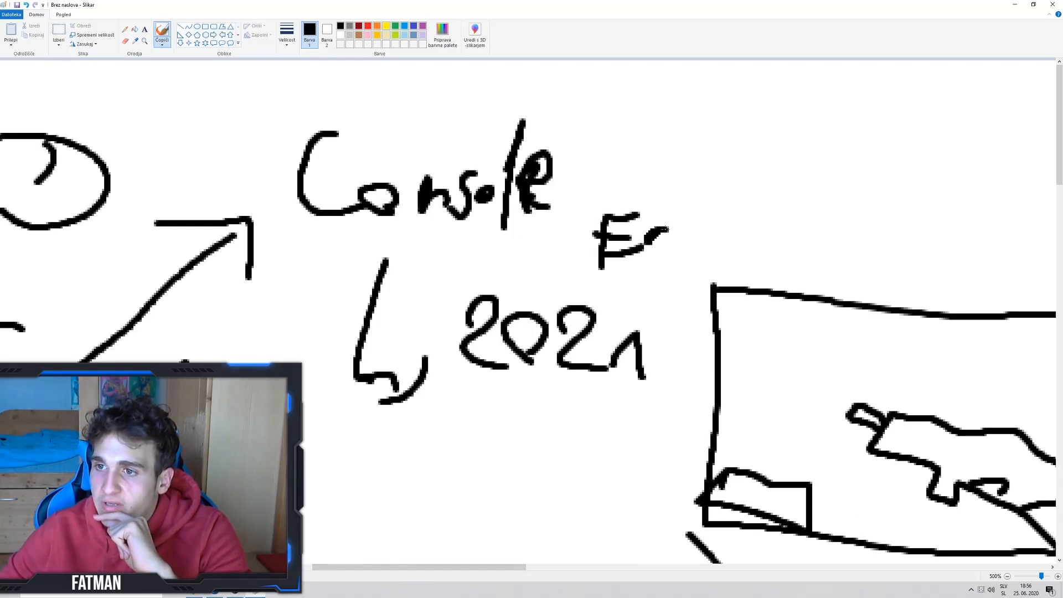
pyautogui.moveTo(631, 244); pyautogui.dragTo(728, 271)
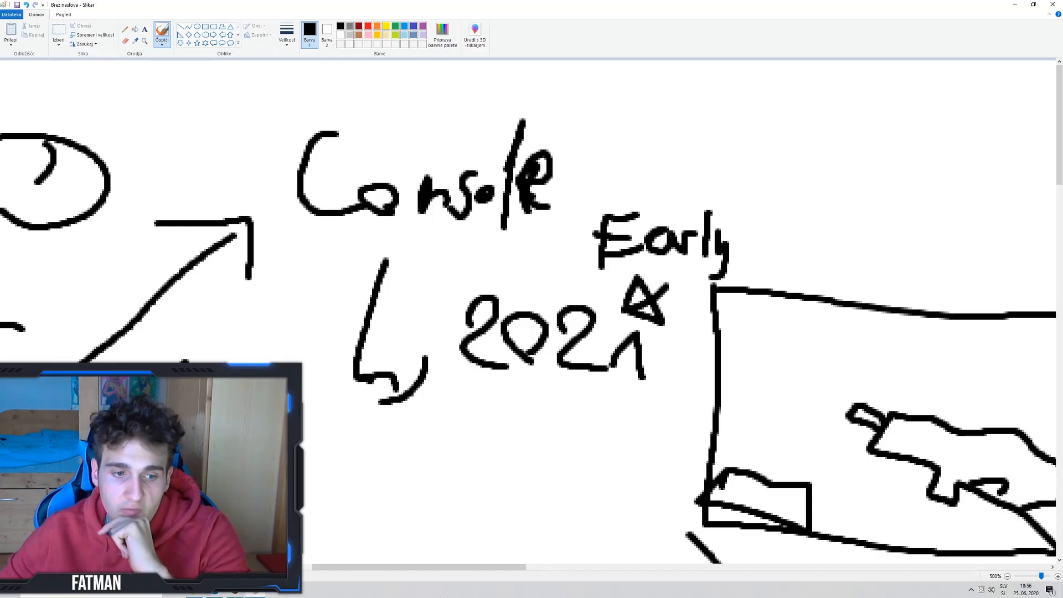
pyautogui.hscroll(3)
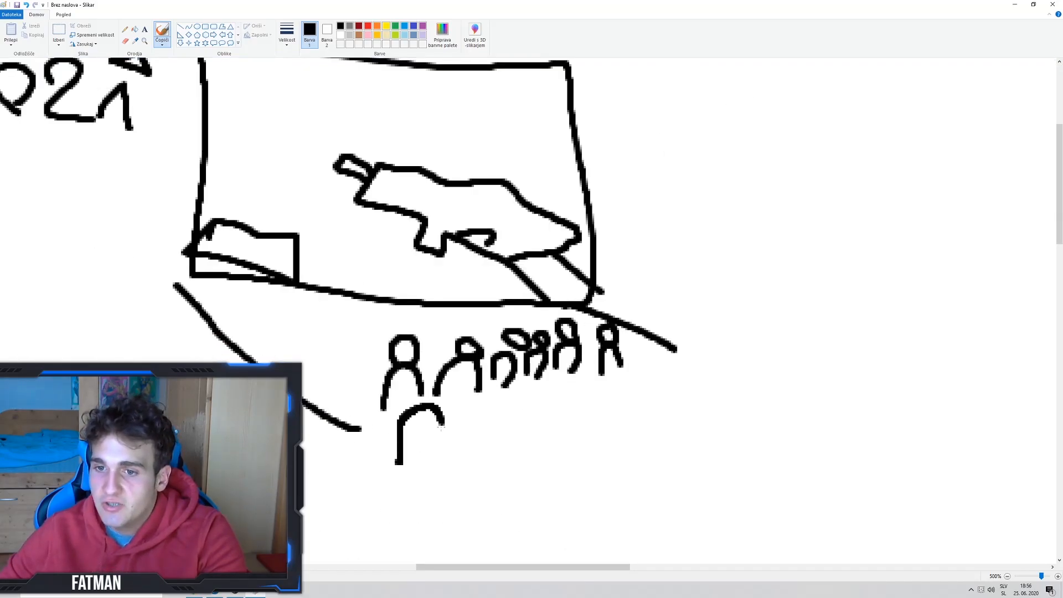
pyautogui.moveTo(461, 414); pyautogui.dragTo(489, 451)
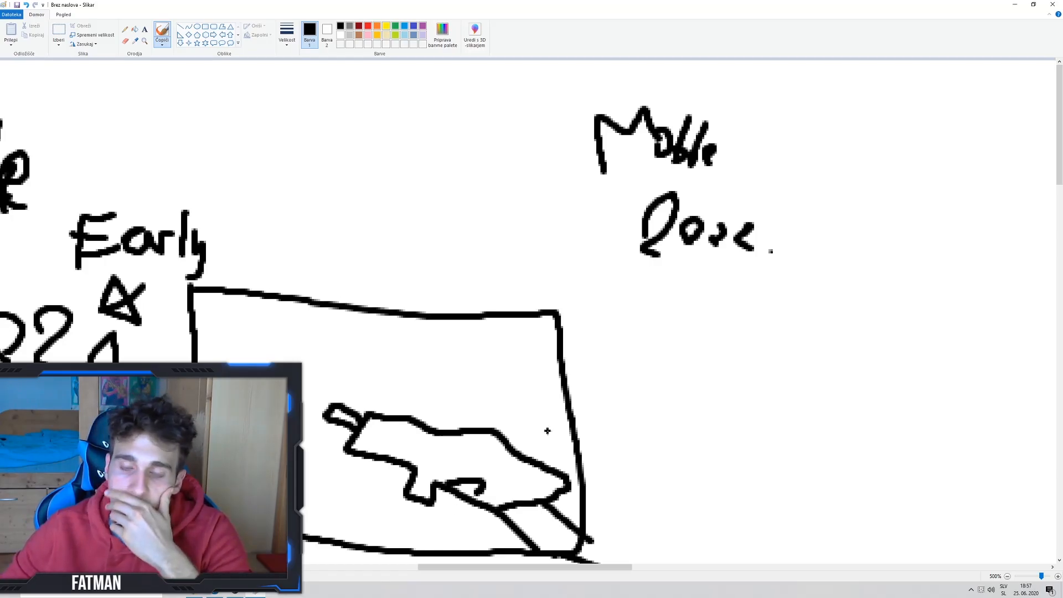
# - Scroll to an empty area and brush a dash followed by the number 6
pyautogui.hscroll(-3)
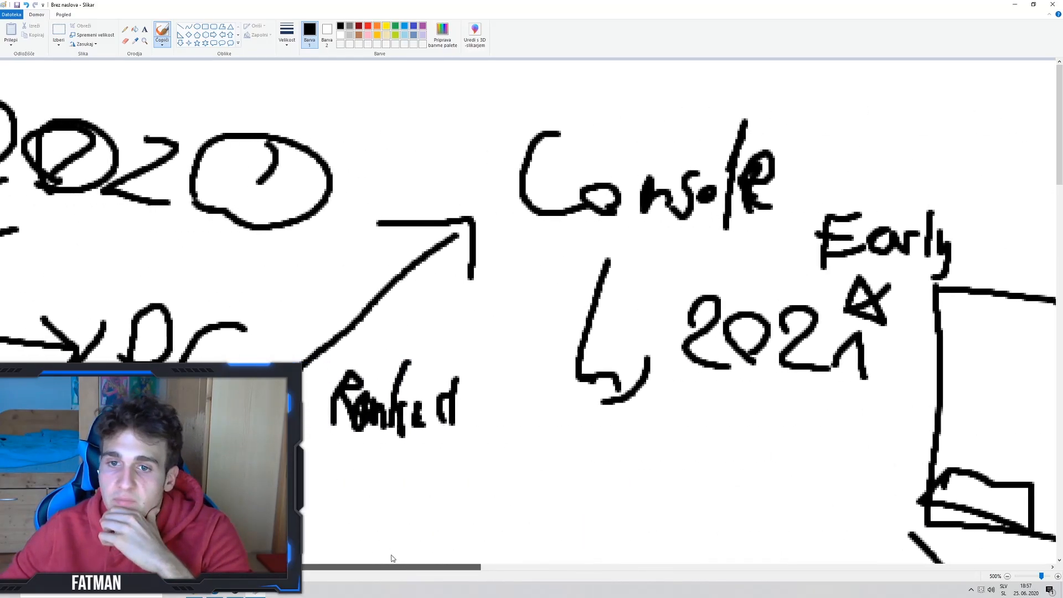
pyautogui.scroll(-3)
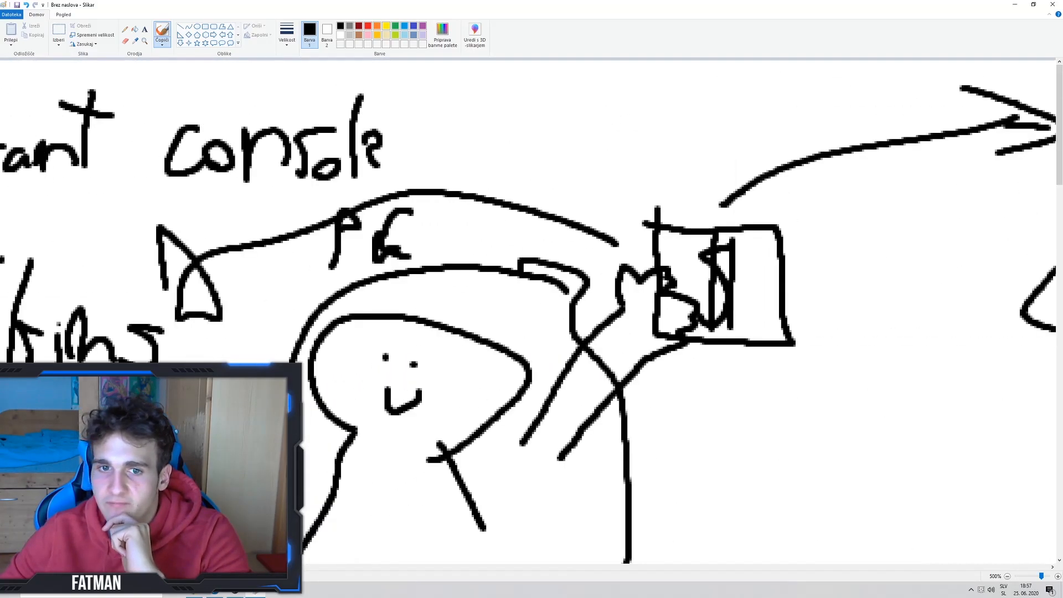
pyautogui.hscroll(3)
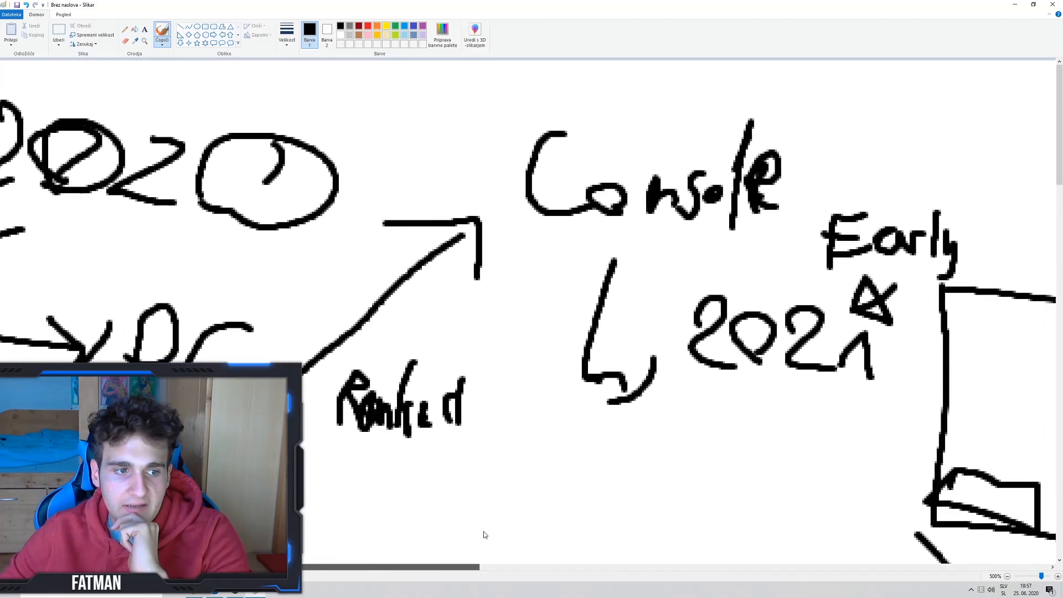
pyautogui.scroll(-3)
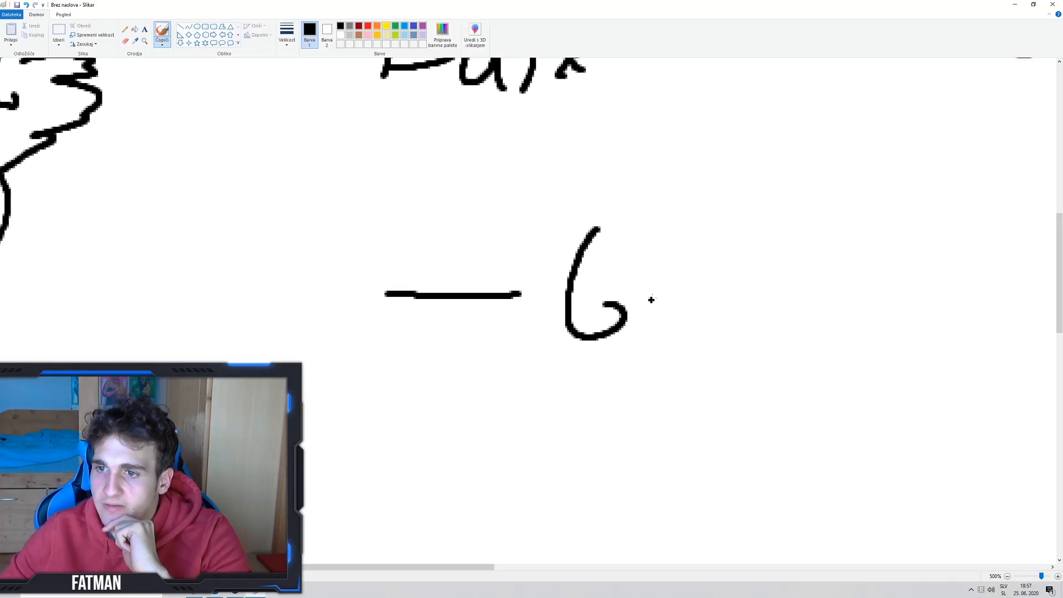
pyautogui.moveTo(624, 299); pyautogui.dragTo(767, 305)
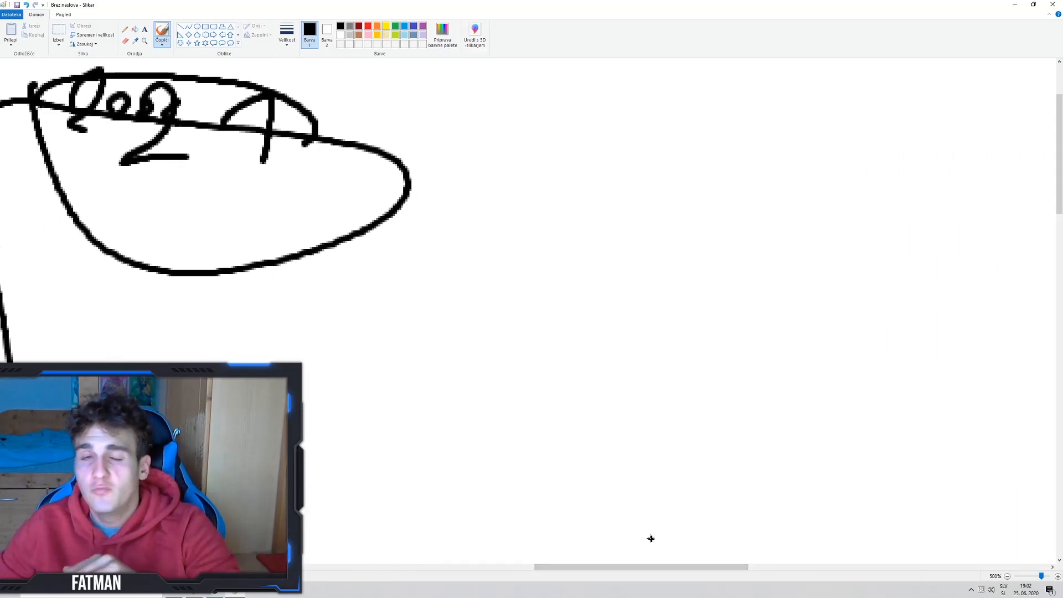
pyautogui.moveTo(468, 341)
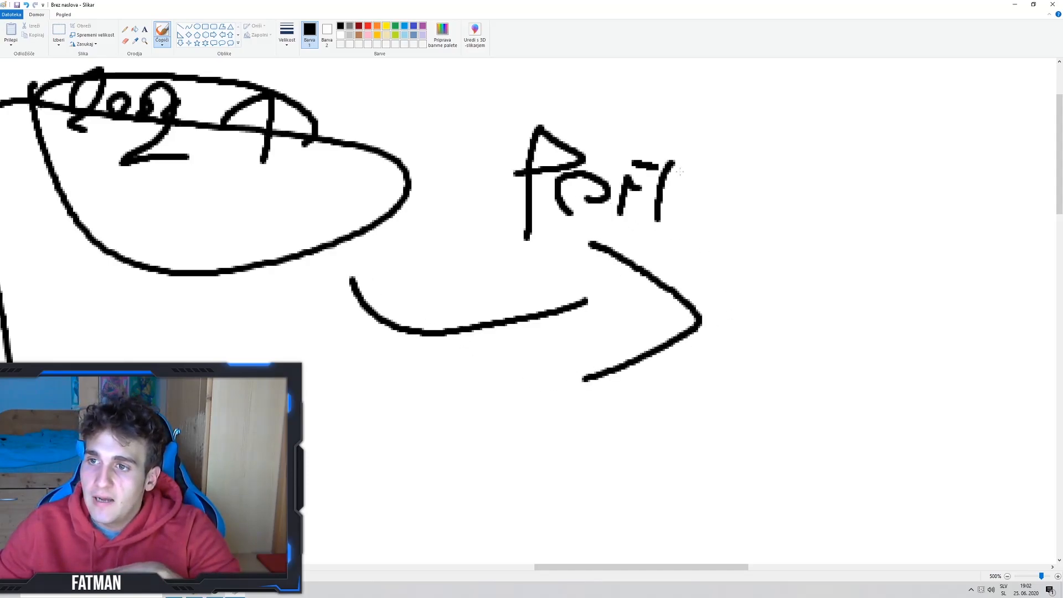
# - Handwrite 'Porting' above the curved arrow coming out of the circled year
pyautogui.moveTo(678, 176); pyautogui.dragTo(746, 271)
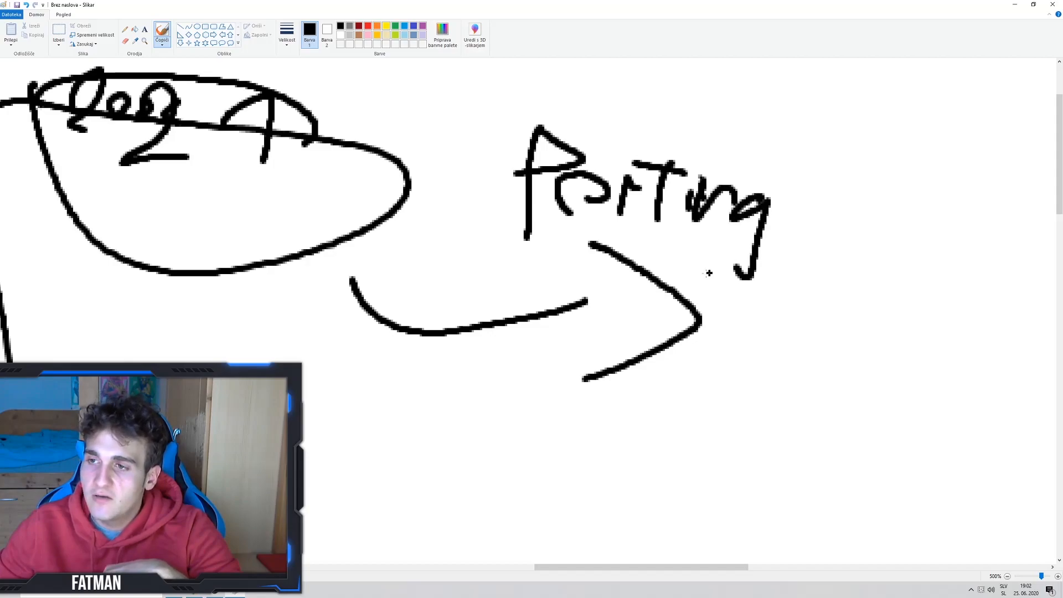
pyautogui.moveTo(637, 317)
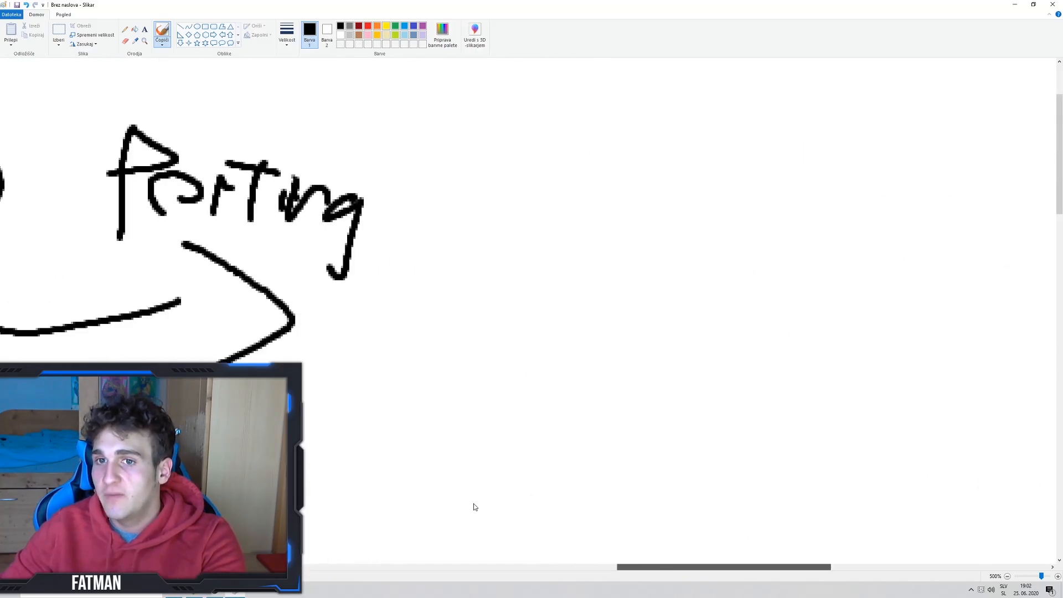
pyautogui.moveTo(392, 502)
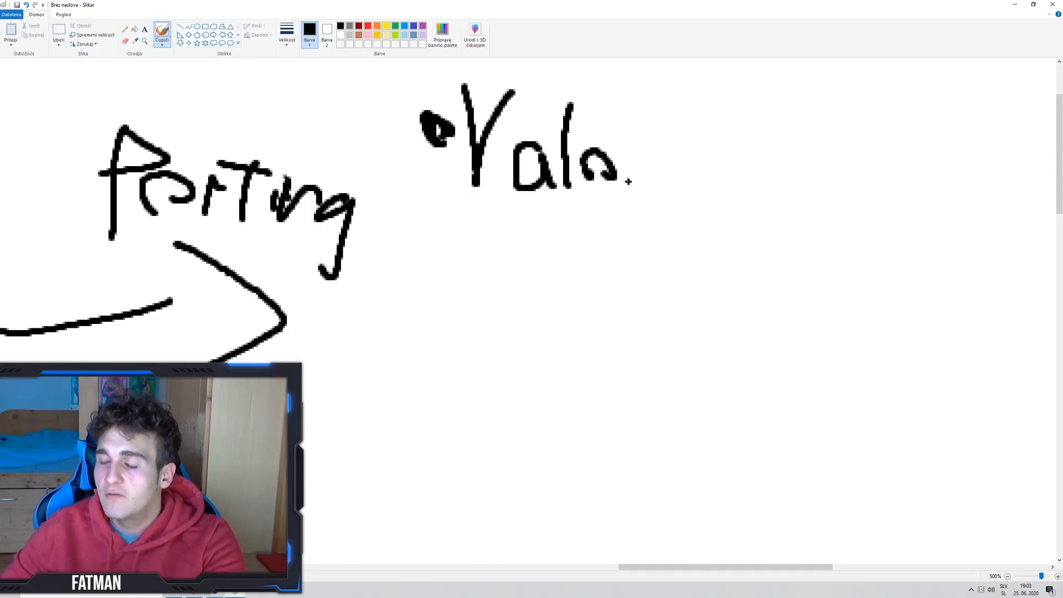
# - Write the '• Valorant platforms' bullet and a large 'Valorant' at the arrow's end
pyautogui.moveTo(610, 163); pyautogui.dragTo(740, 169)
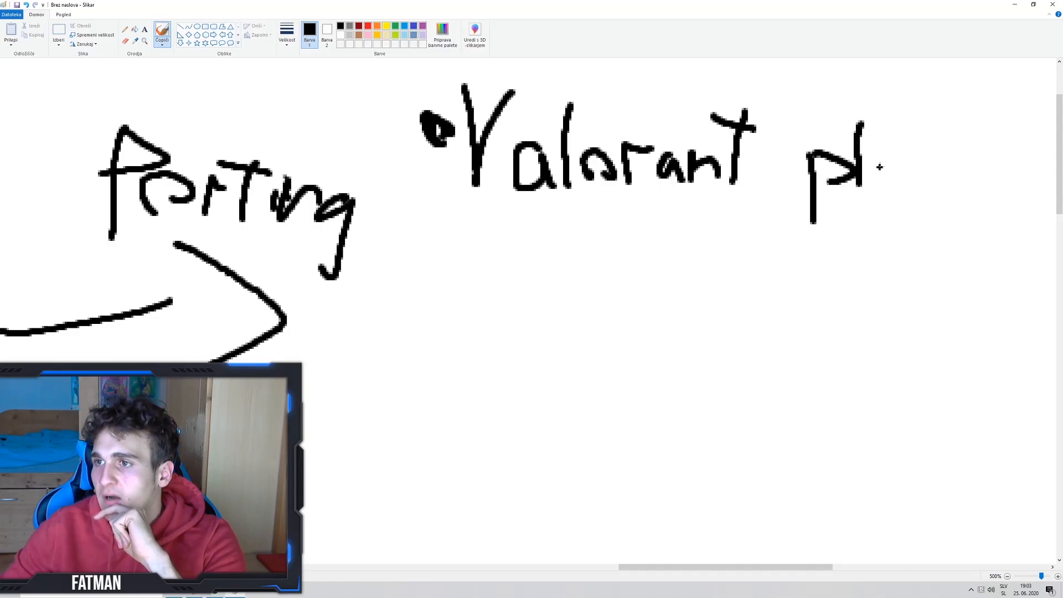
pyautogui.moveTo(867, 163); pyautogui.dragTo(956, 169)
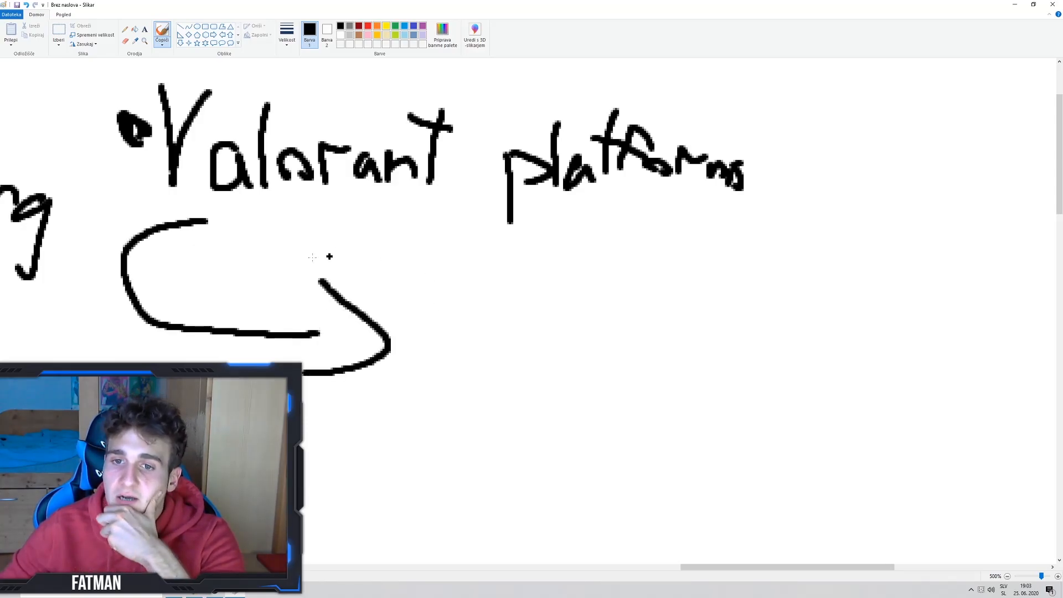
pyautogui.moveTo(444, 259)
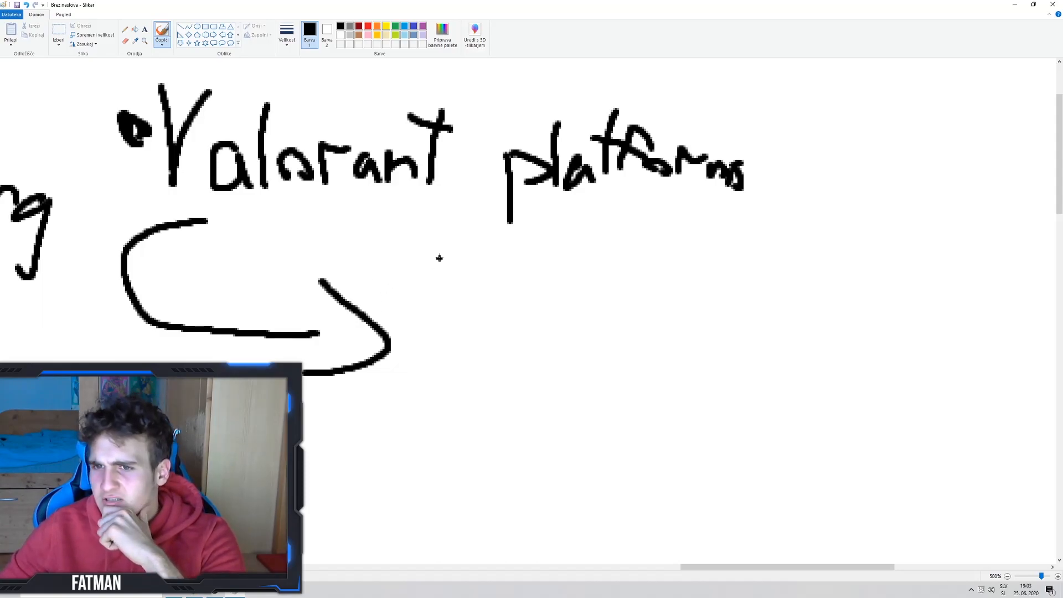
pyautogui.moveTo(441, 258); pyautogui.dragTo(597, 380)
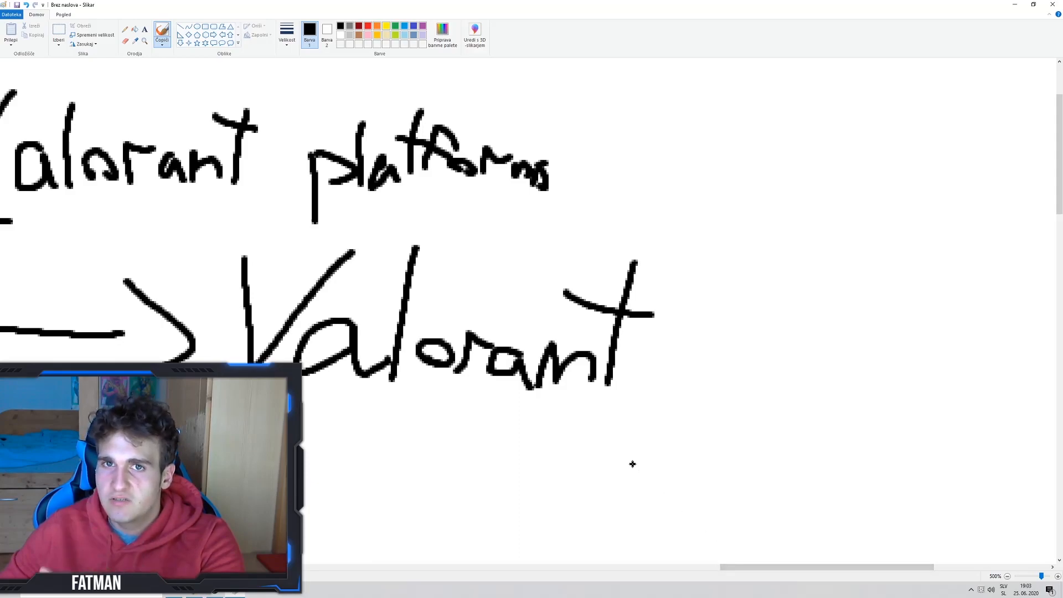
pyautogui.moveTo(625, 460)
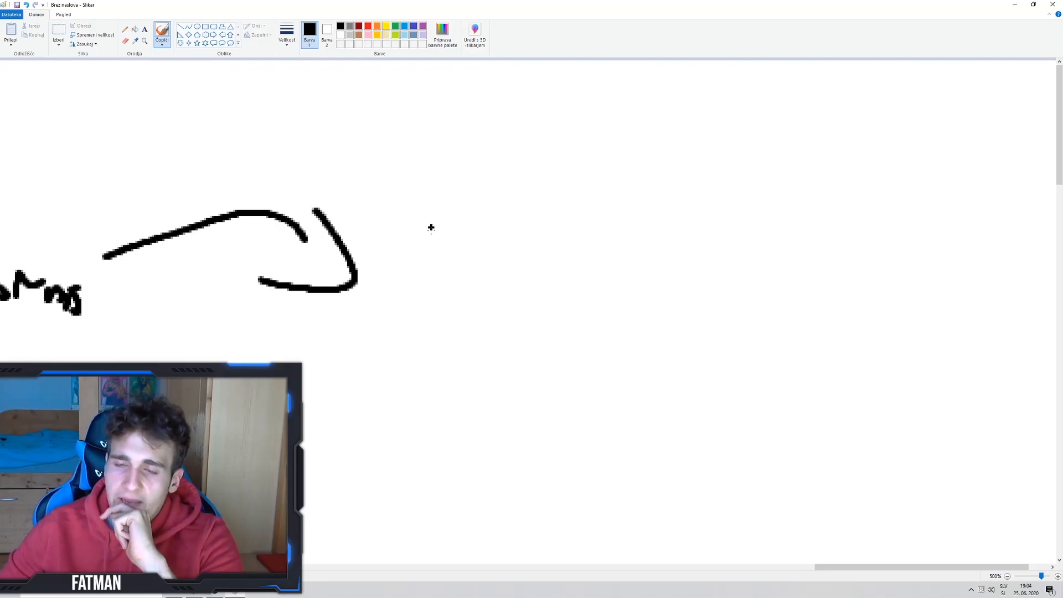
# - Draw an arrow from 'platforms' to a 'Writing support' bullet, then add an 'Interview' bullet below
pyautogui.moveTo(481, 244); pyautogui.dragTo(488, 346)
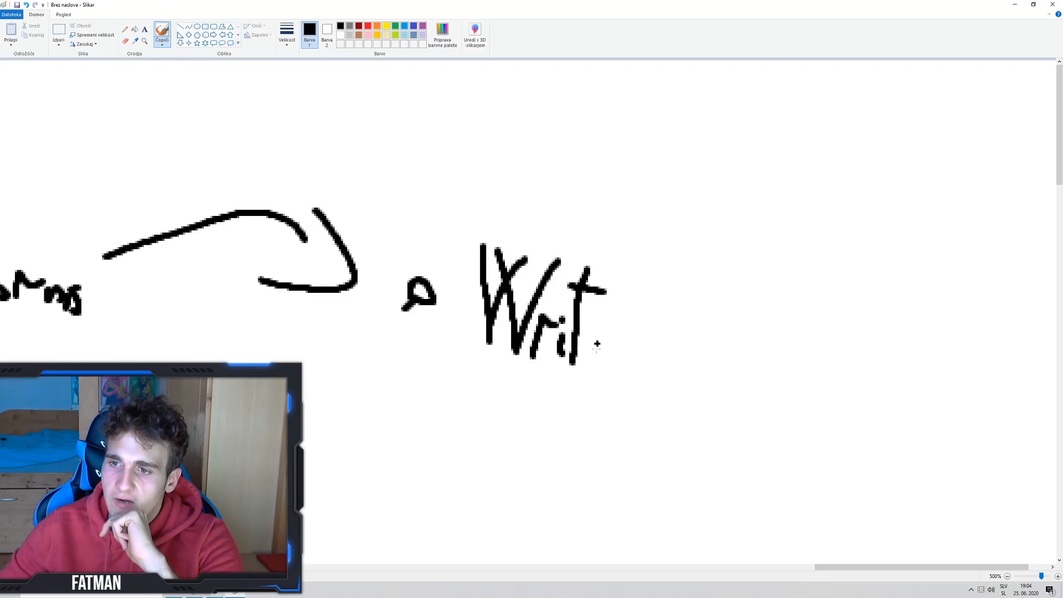
pyautogui.moveTo(597, 305); pyautogui.dragTo(665, 400)
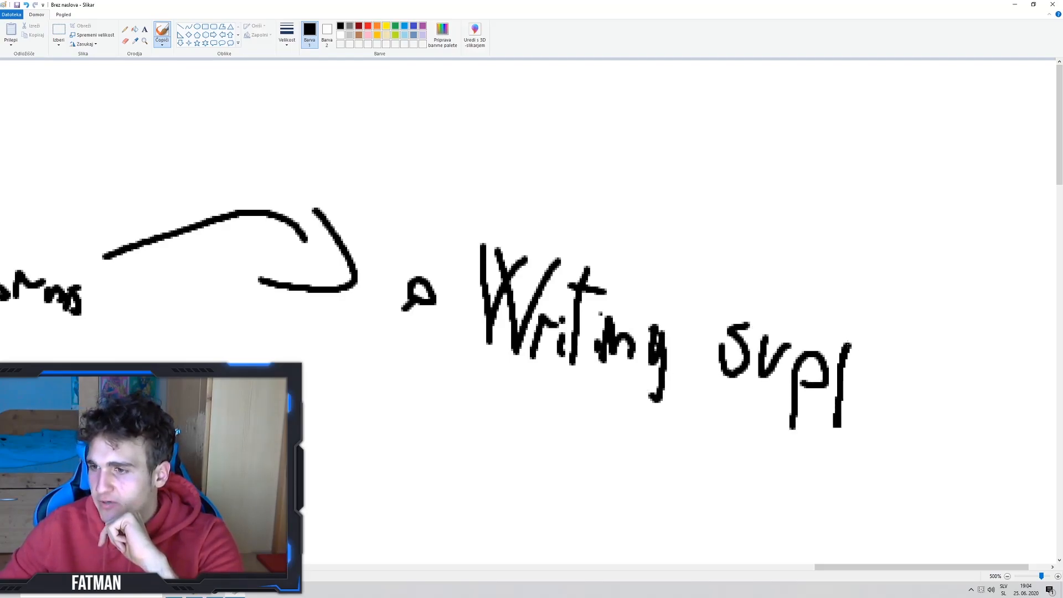
pyautogui.moveTo(848, 366); pyautogui.dragTo(963, 319)
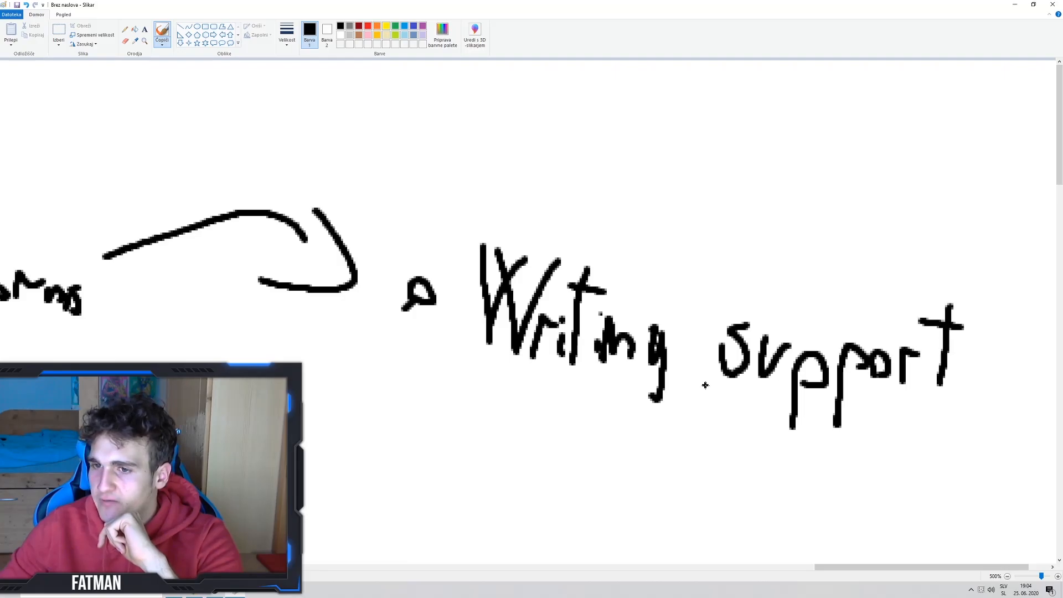
pyautogui.scroll(-3)
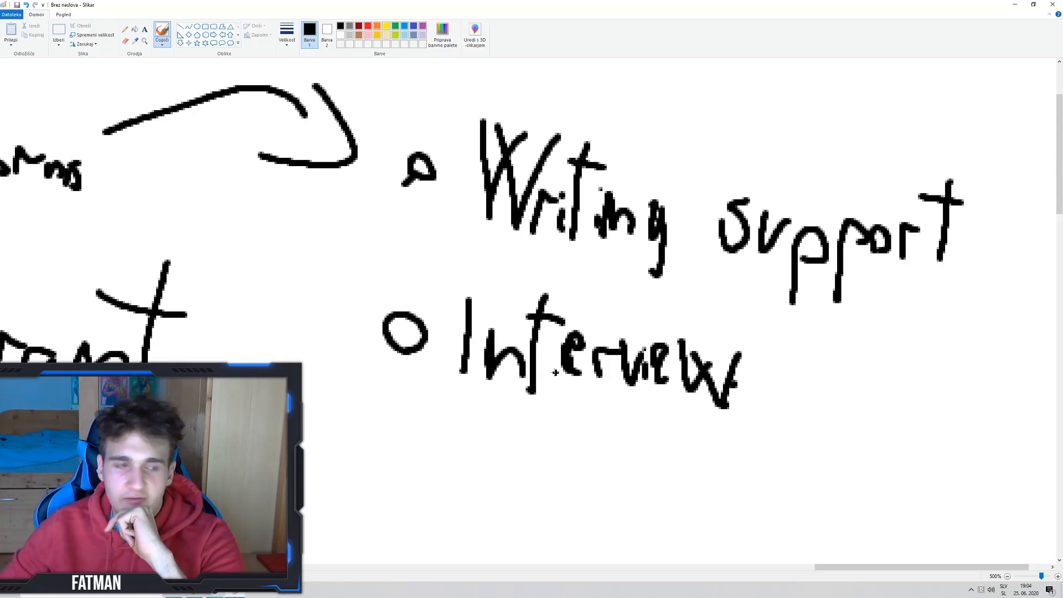
pyautogui.moveTo(390, 427); pyautogui.dragTo(427, 471)
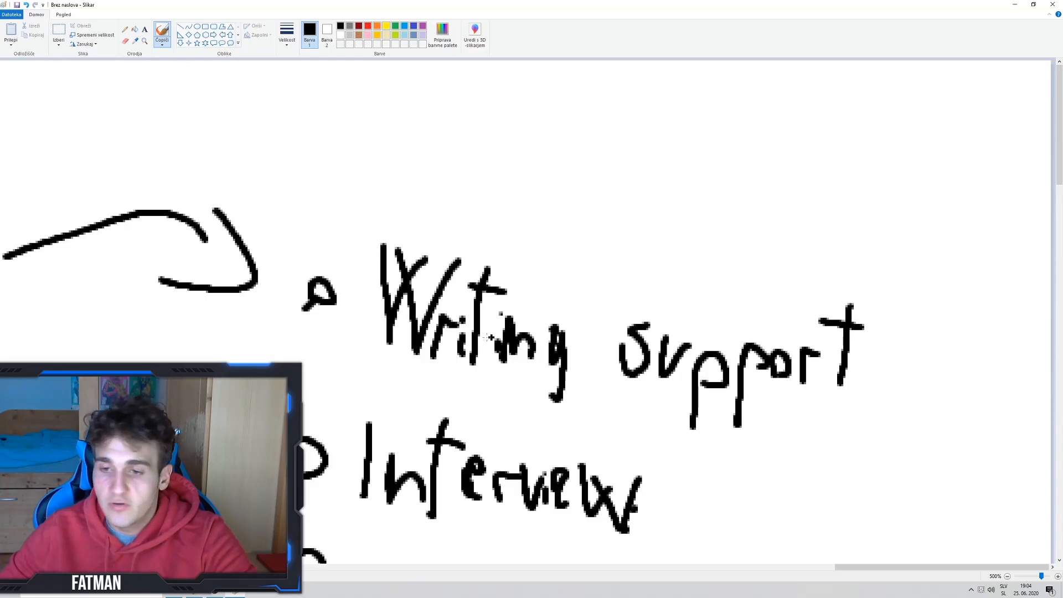
# - Write 'agent' after 'Maining' under Valorant and underline 'Maining agent'
pyautogui.scroll(-3)
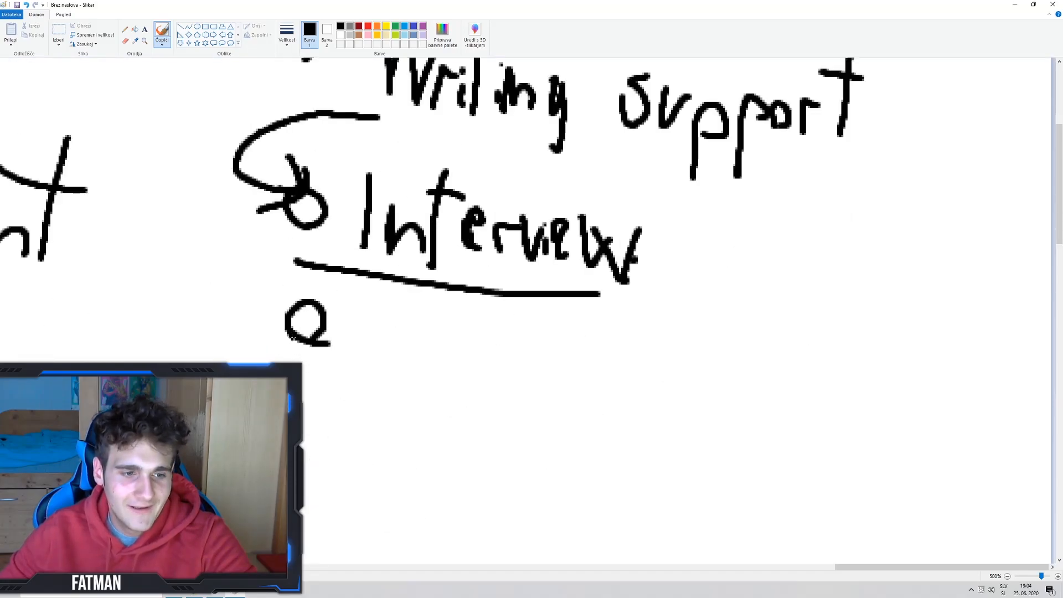
pyautogui.hscroll(3)
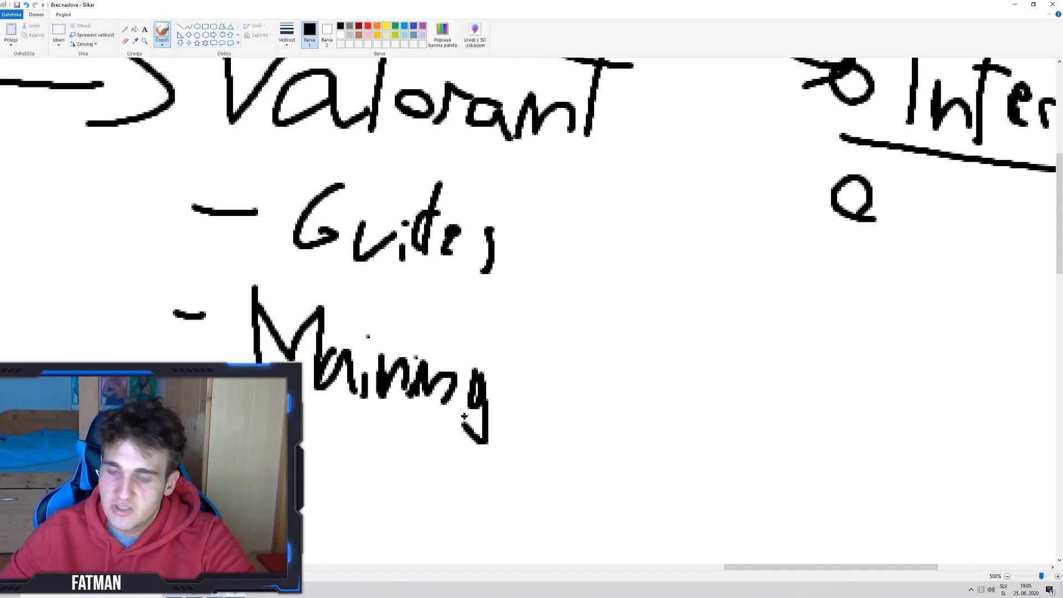
pyautogui.moveTo(312, 434); pyautogui.dragTo(515, 427)
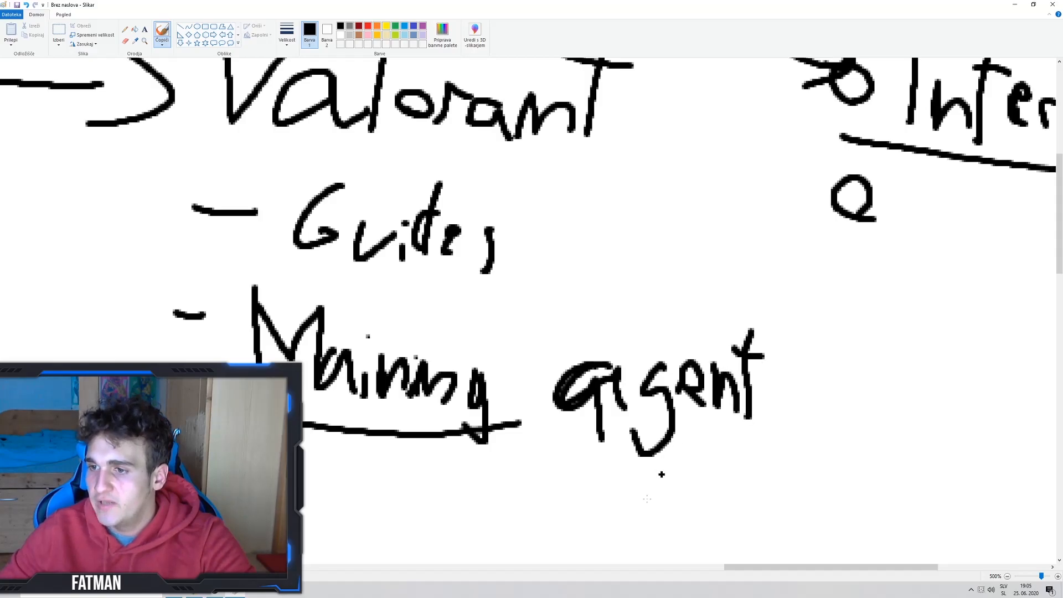
# - Write the third Valorant item, 'Double uploads', with the brush
pyautogui.hscroll(3)
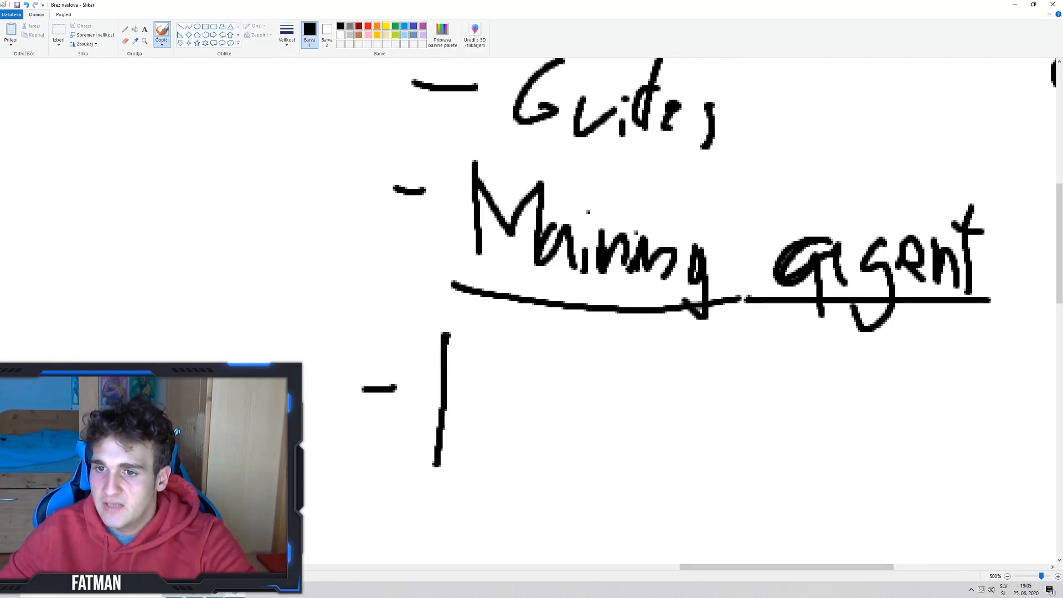
pyautogui.moveTo(447, 332); pyautogui.dragTo(654, 461)
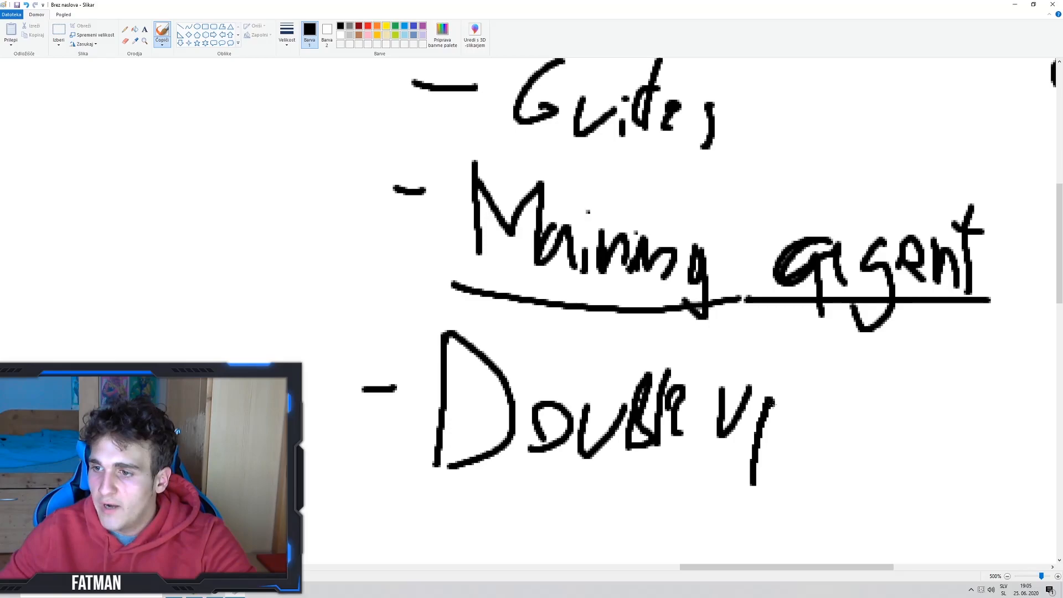
pyautogui.moveTo(779, 400); pyautogui.dragTo(861, 407)
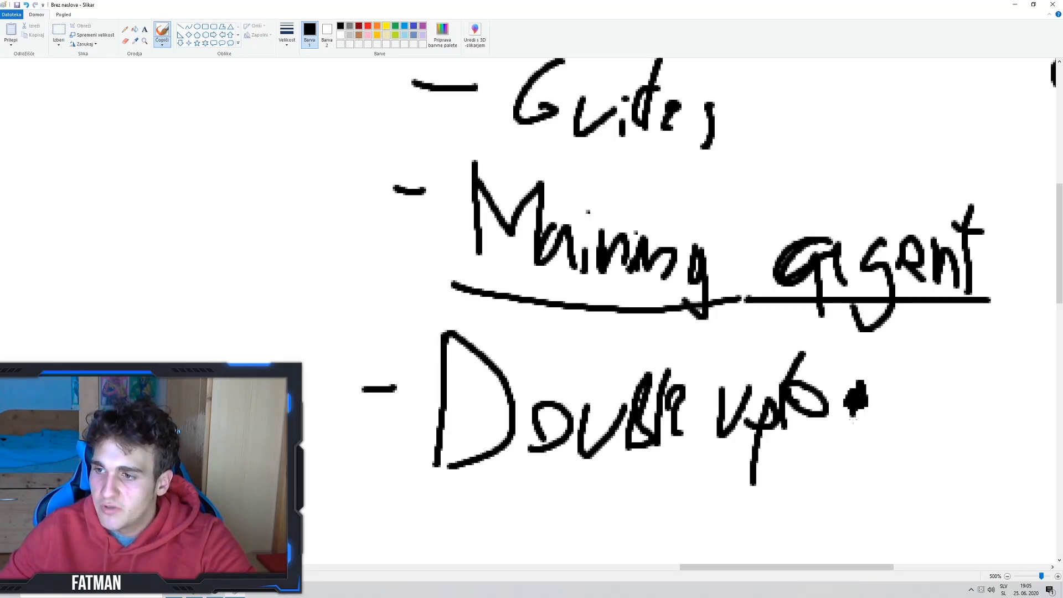
pyautogui.moveTo(861, 407); pyautogui.dragTo(915, 420)
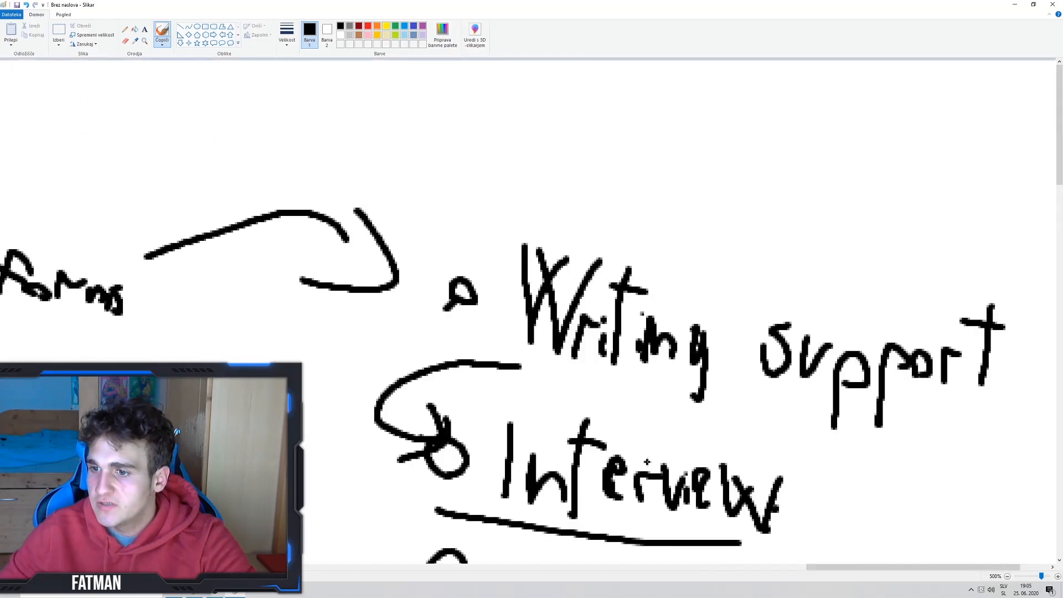
# - Brush 'for Console' onto the Interview bullet, with '10–15%' beneath it
pyautogui.scroll(-3)
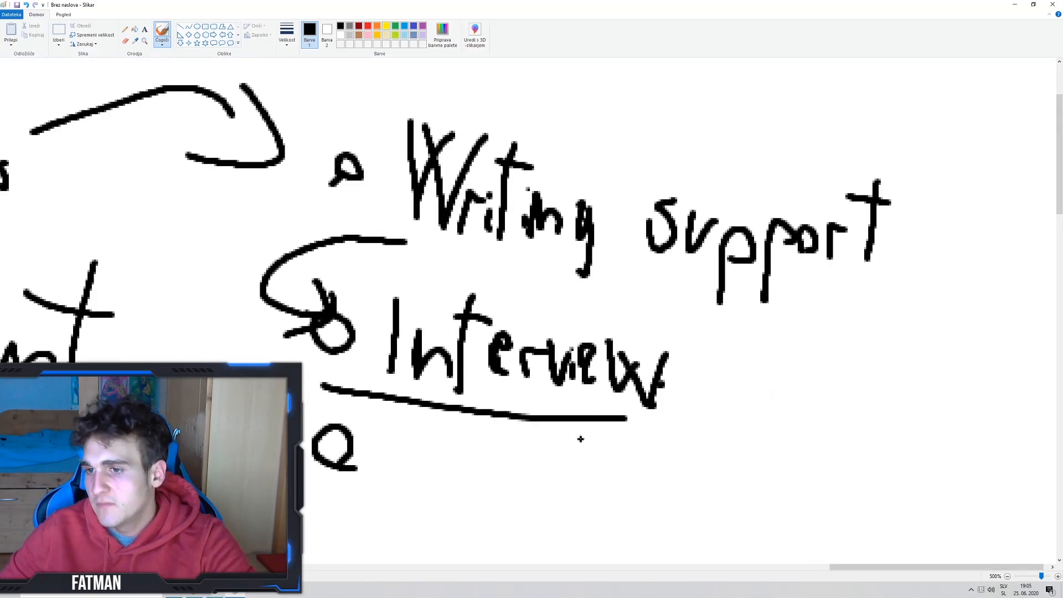
pyautogui.moveTo(759, 339); pyautogui.dragTo(746, 407)
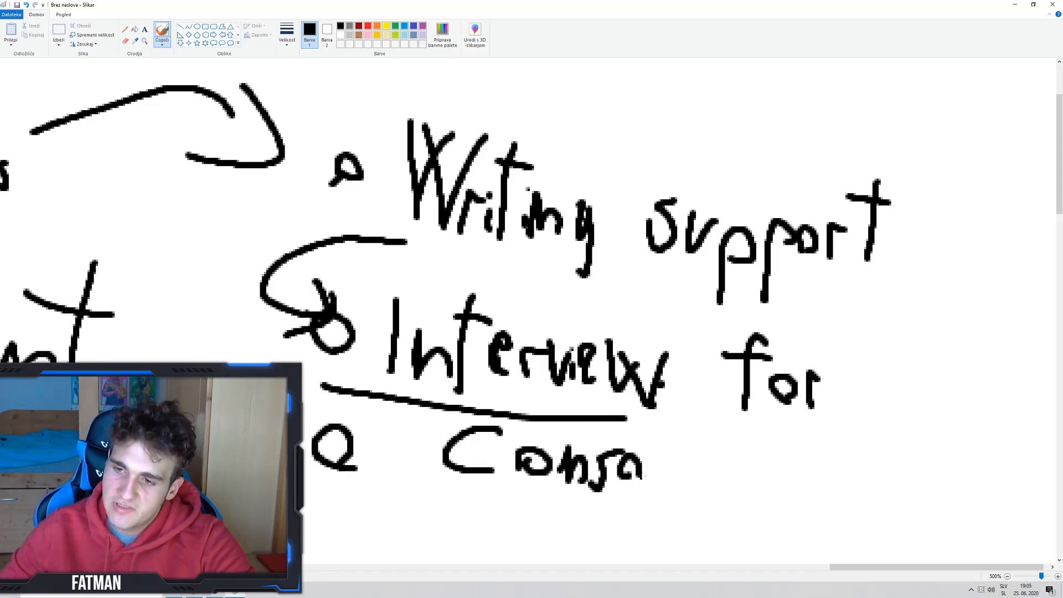
pyautogui.scroll(-3)
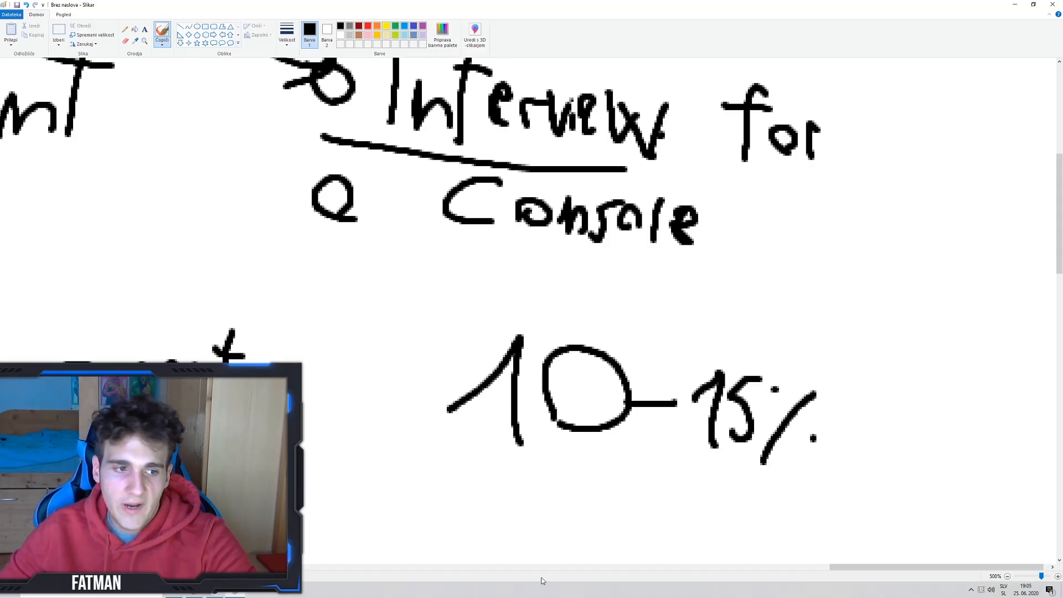
pyautogui.hscroll(3)
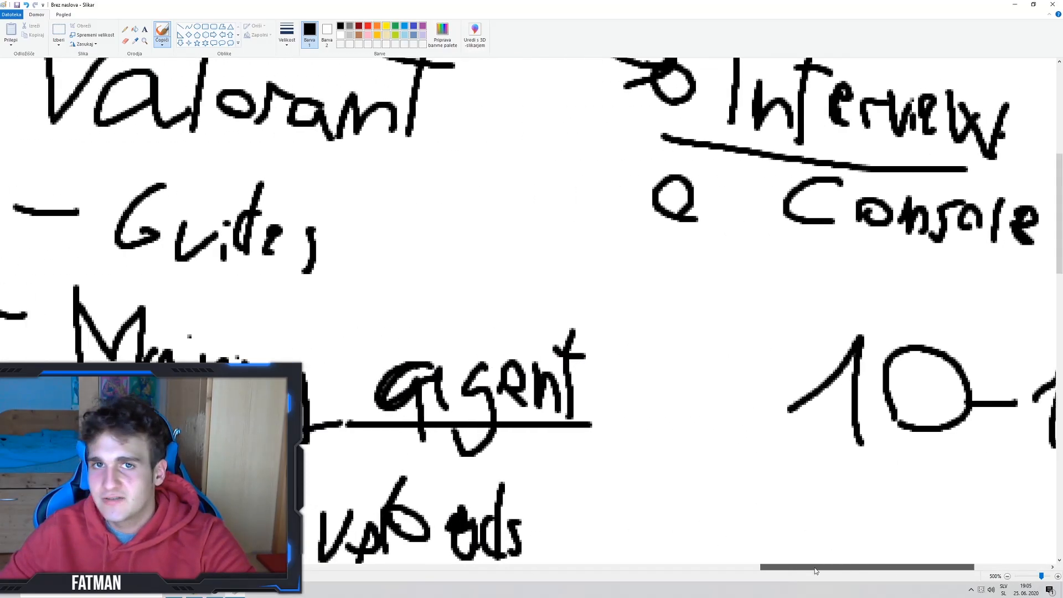
pyautogui.scroll(-3)
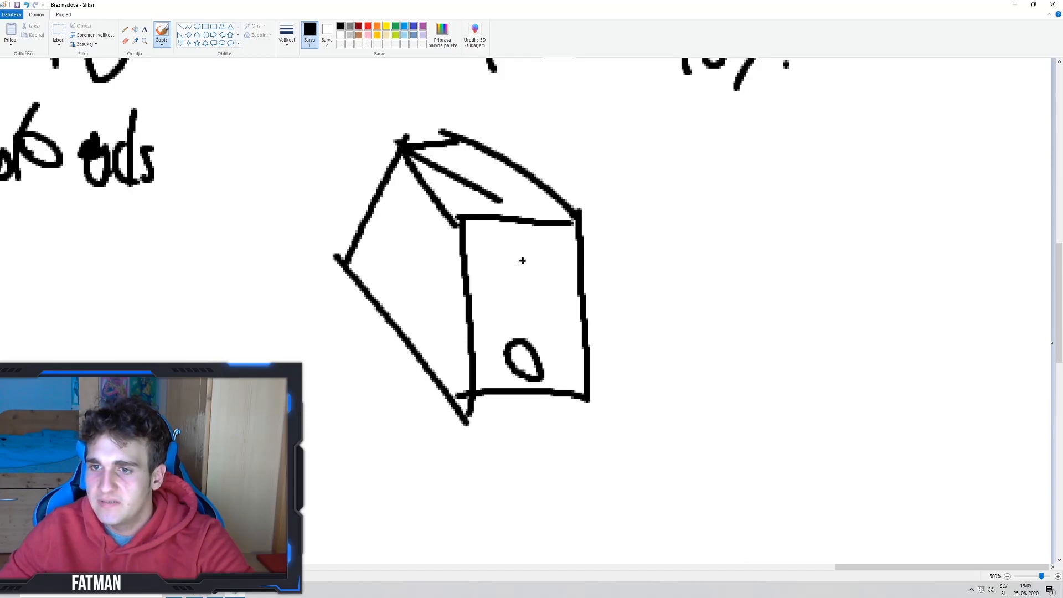
# - Draw a curved arrow leading rightward off the box sketch
pyautogui.moveTo(589, 257); pyautogui.dragTo(712, 196)
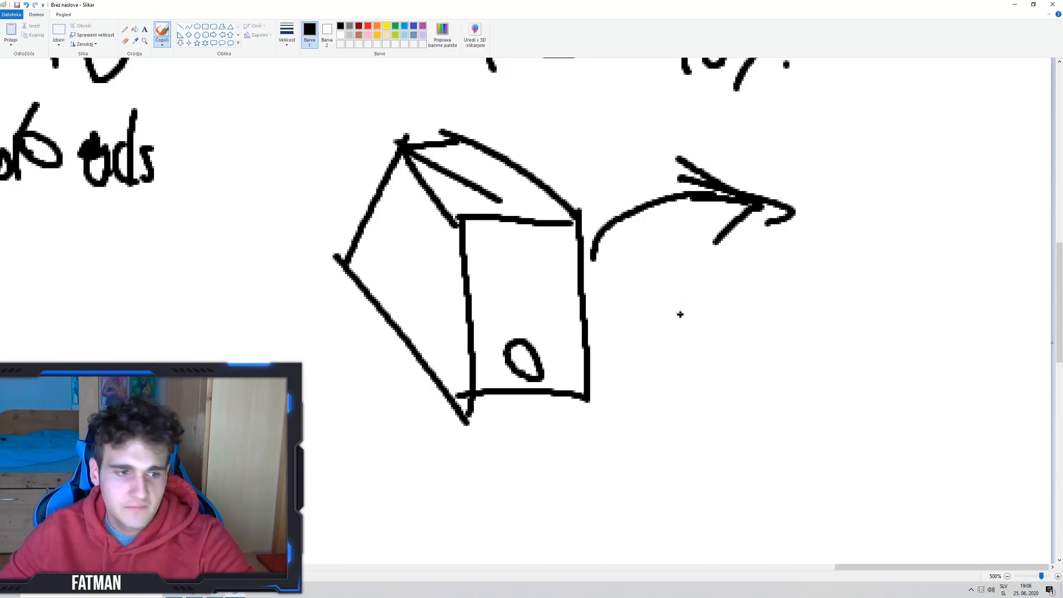
pyautogui.moveTo(557, 292)
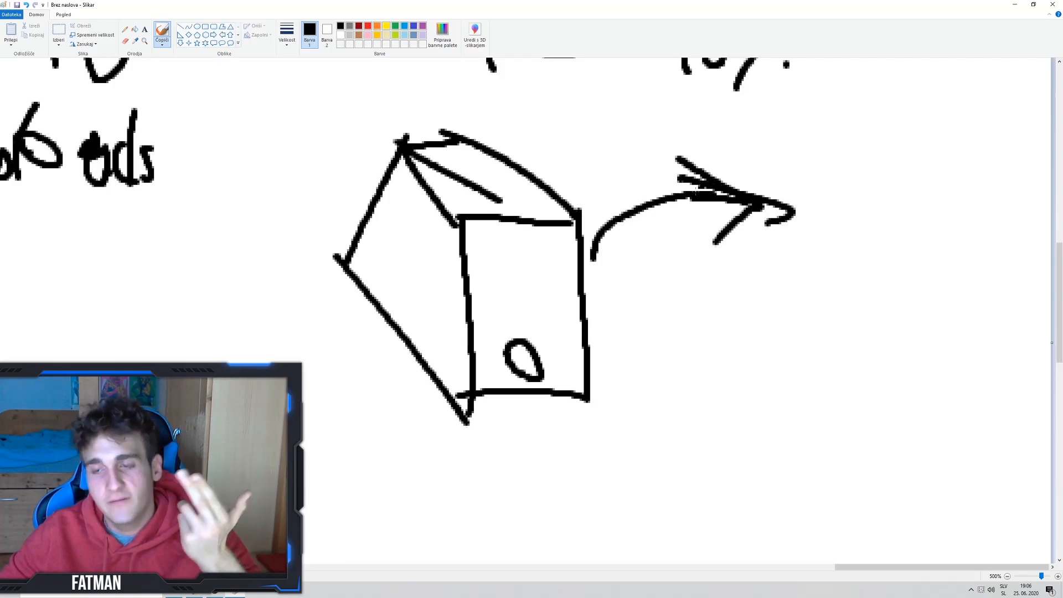
pyautogui.moveTo(553, 281)
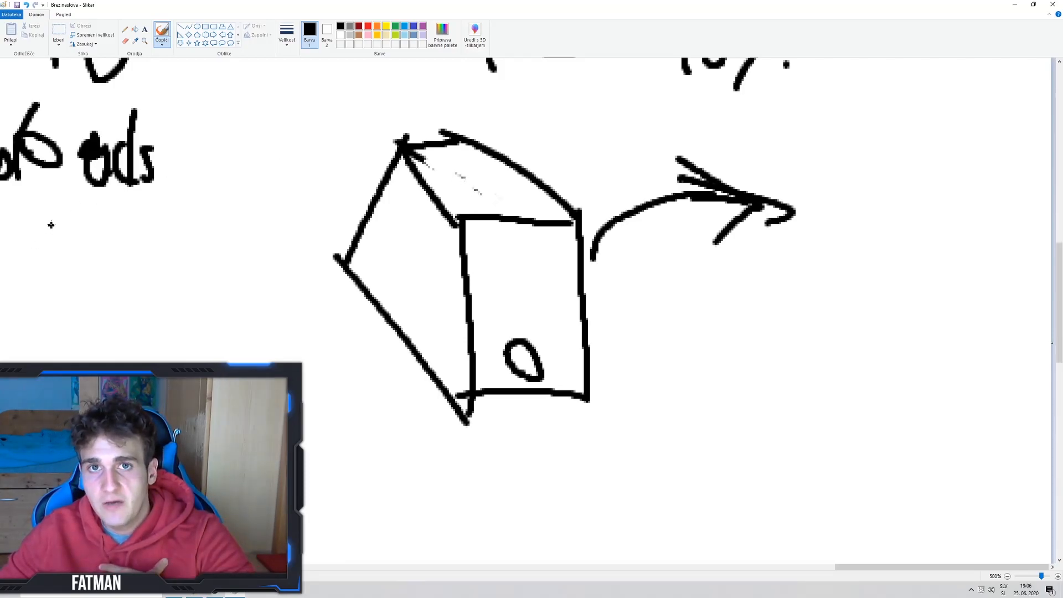
pyautogui.moveTo(34, 236)
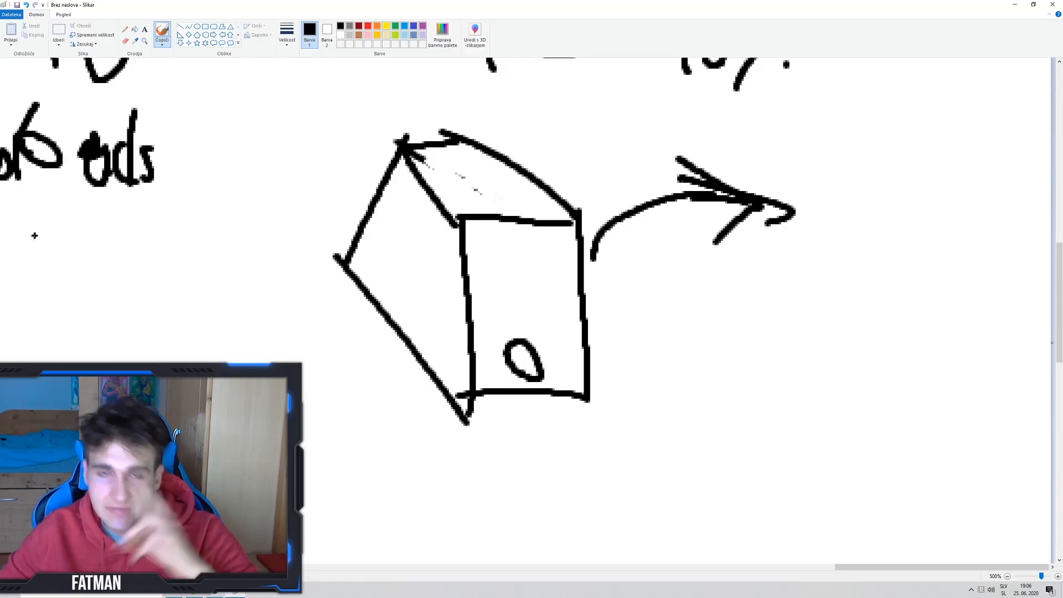